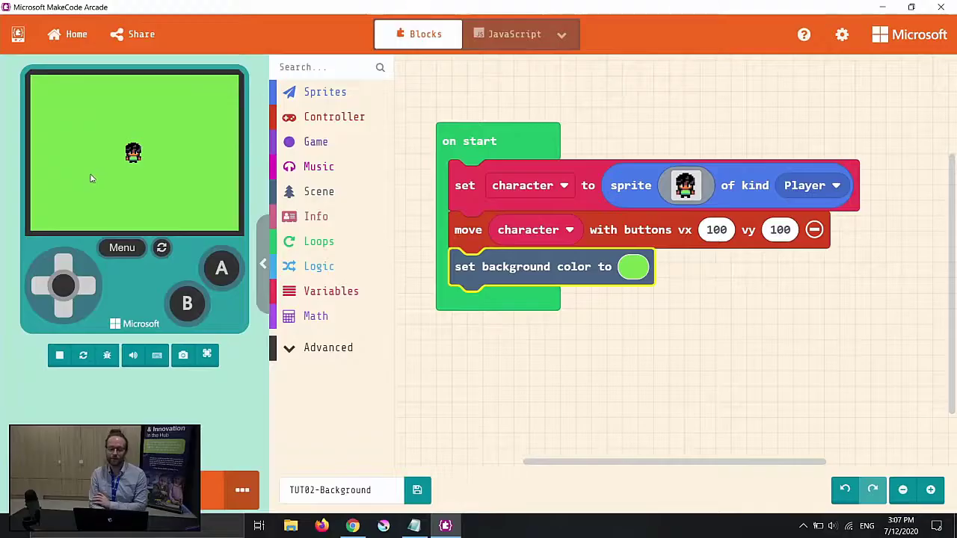
pyautogui.moveTo(127, 171)
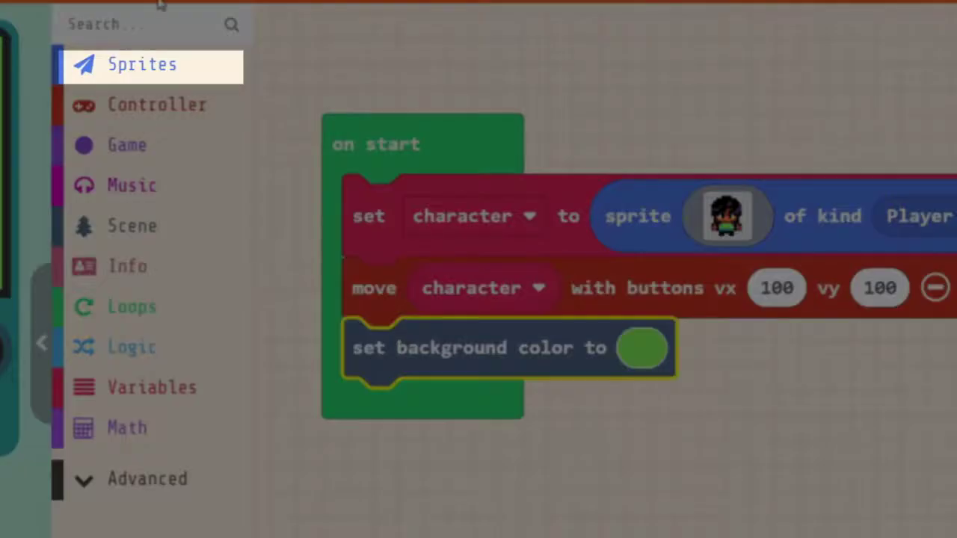
# Step: Add a second 'sprite of kind Player' block with a blank image under set background color
pyautogui.click(142, 64)
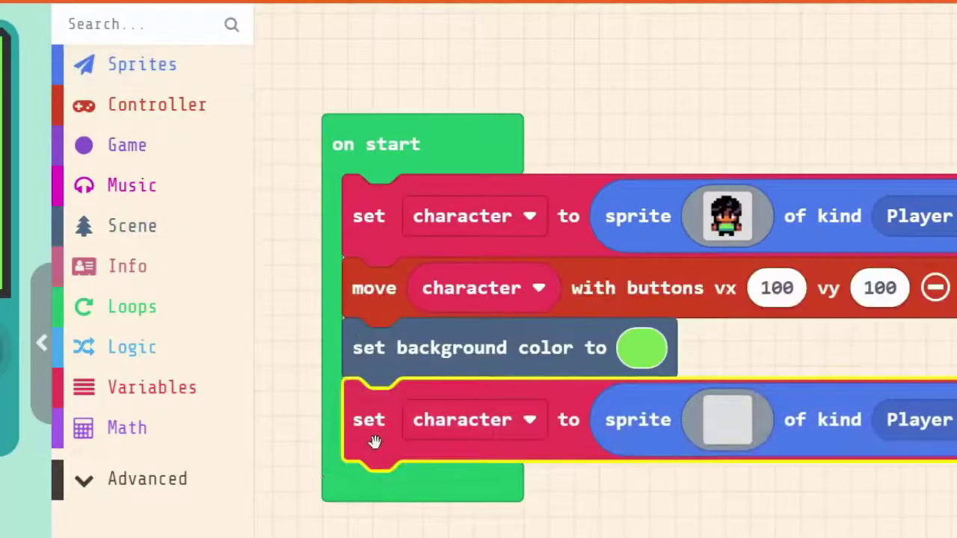
# Step: Replace the new sprite's blank image with the round yellow coin from the Gallery
pyautogui.click(726, 418)
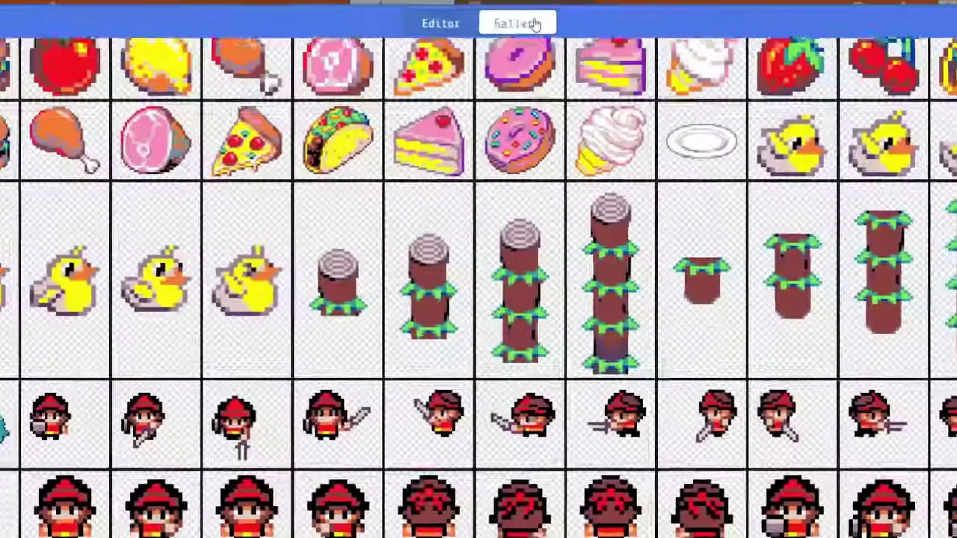
pyautogui.scroll(-3)
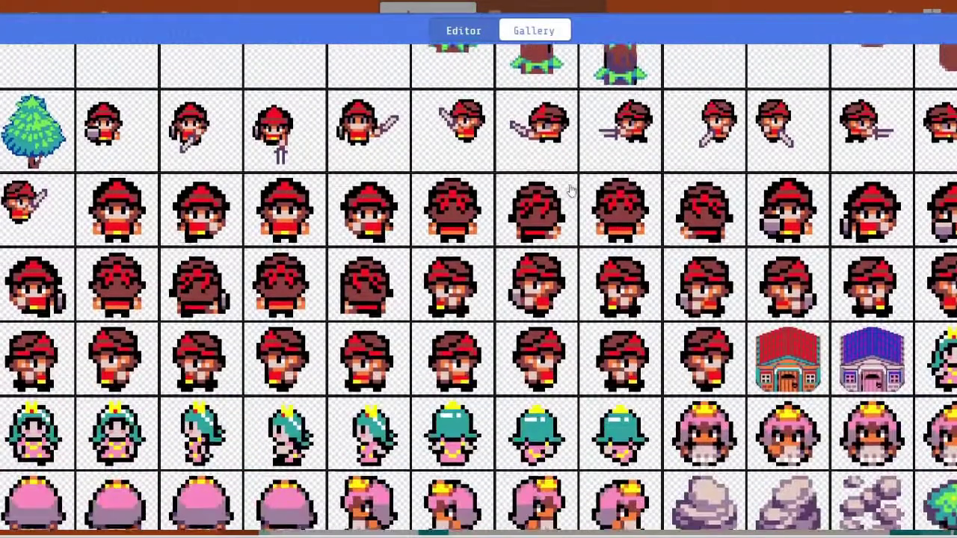
pyautogui.scroll(-3)
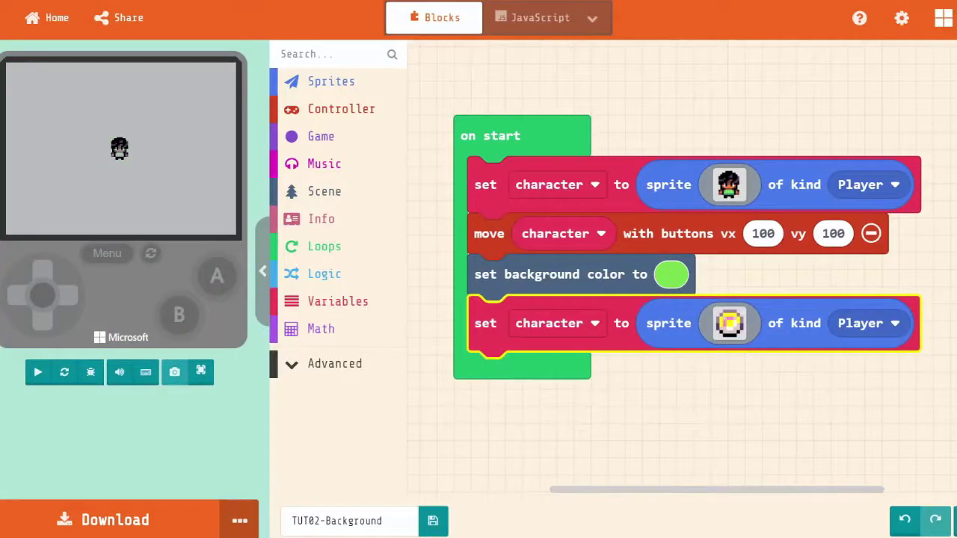
pyautogui.click(37, 372)
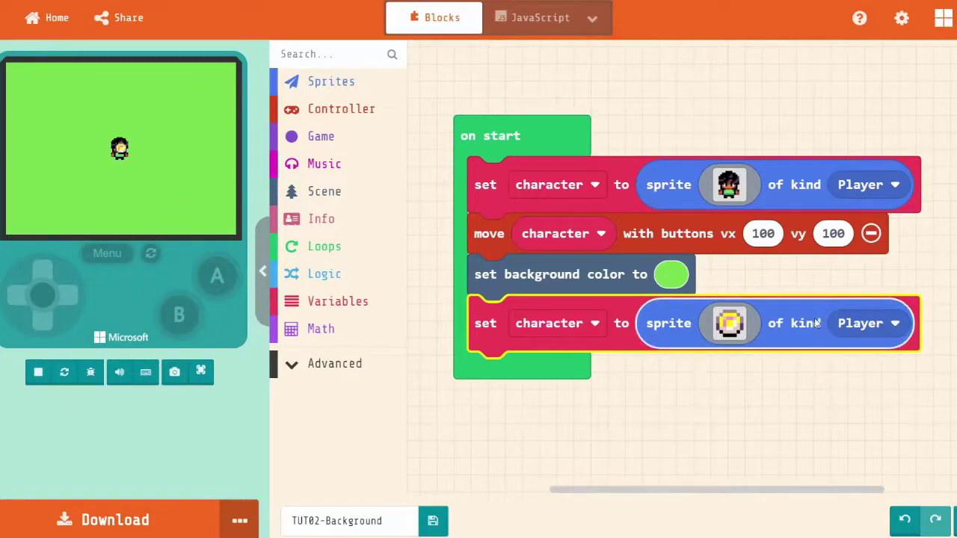
pyautogui.moveTo(550, 323)
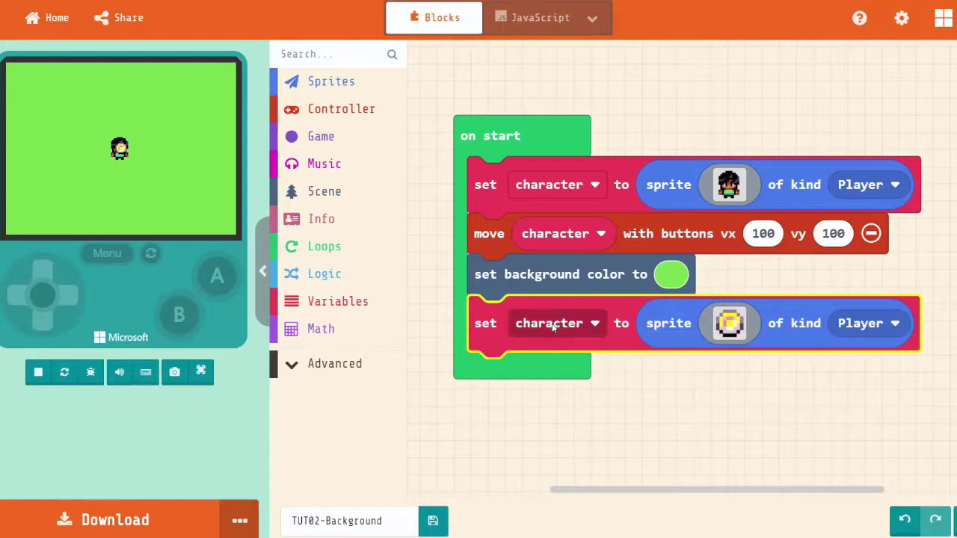
# Step: Store the new sprite in a new variable named coin instead of character
pyautogui.click(556, 323)
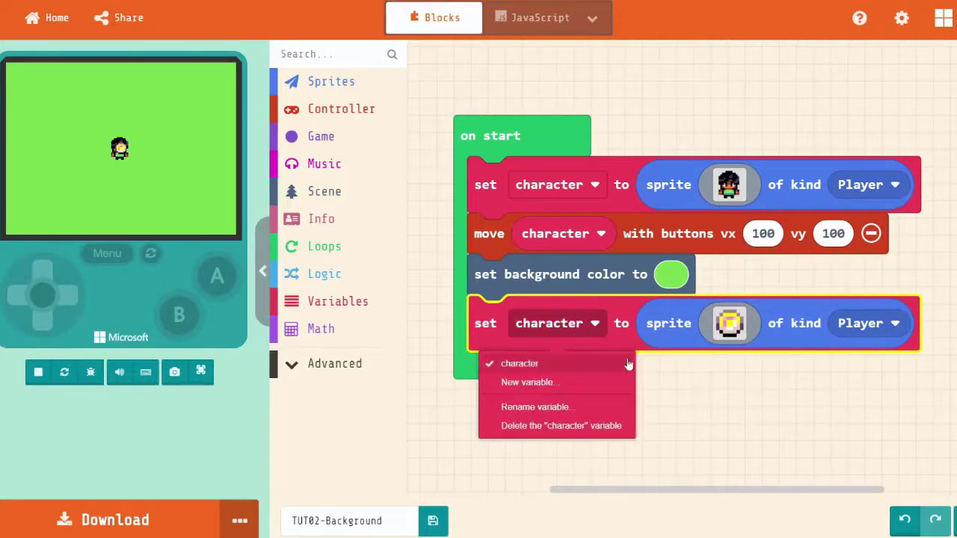
pyautogui.moveTo(627, 383)
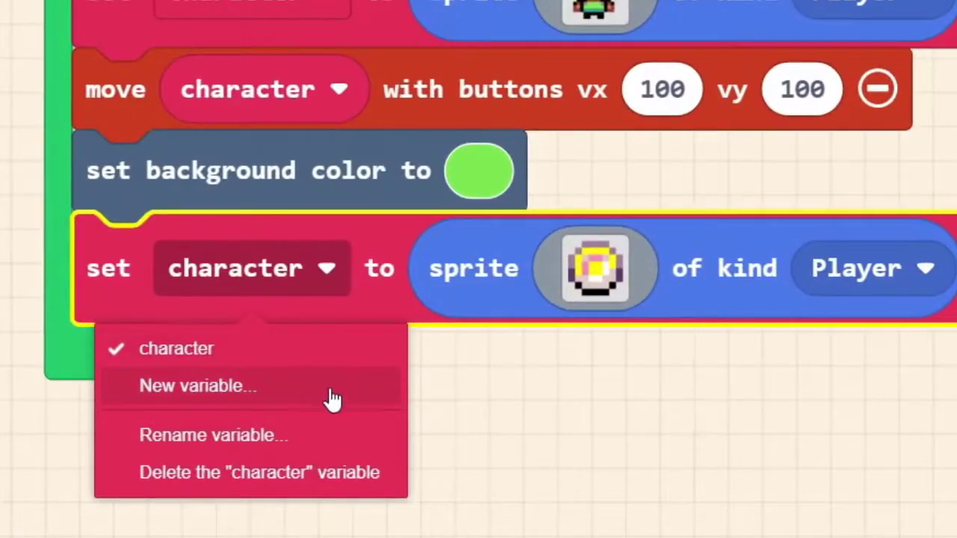
pyautogui.moveTo(335, 473)
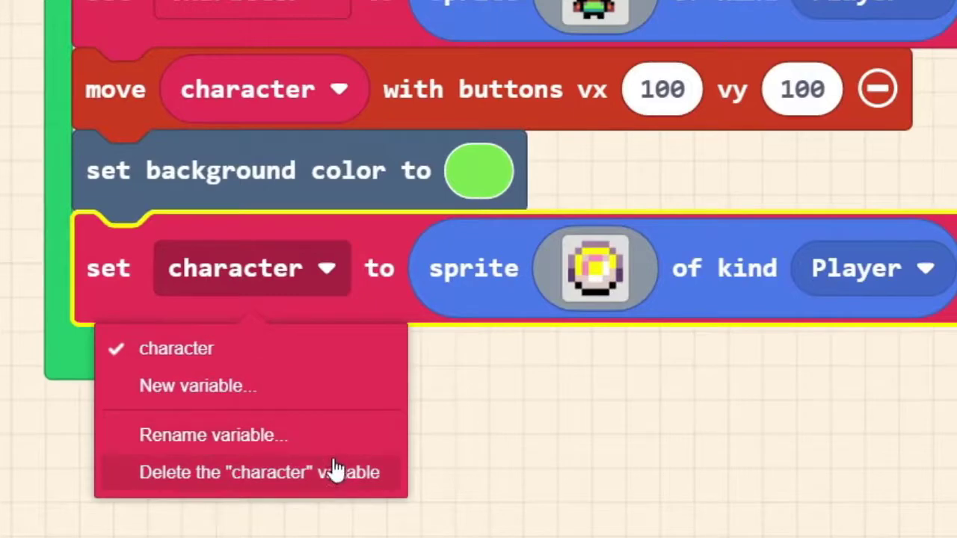
pyautogui.moveTo(278, 357)
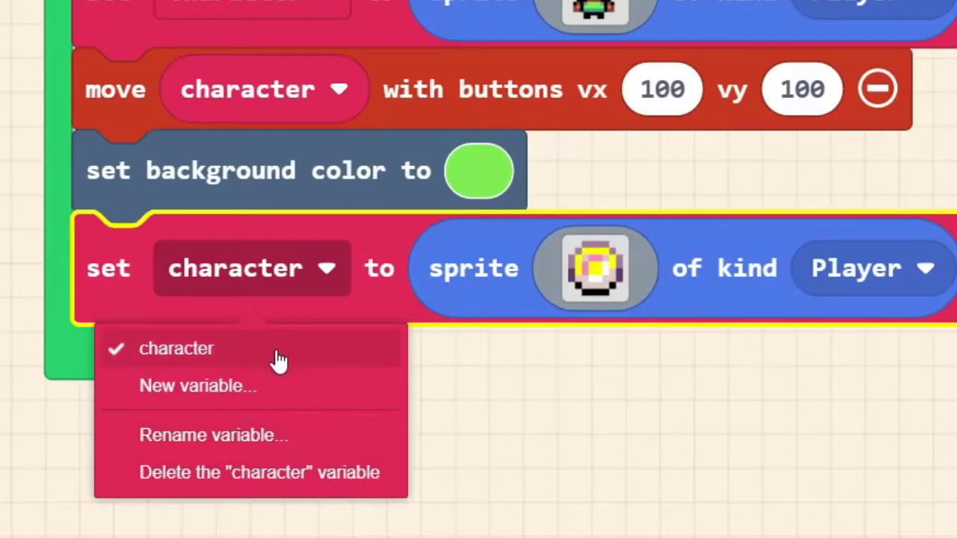
pyautogui.moveTo(269, 404)
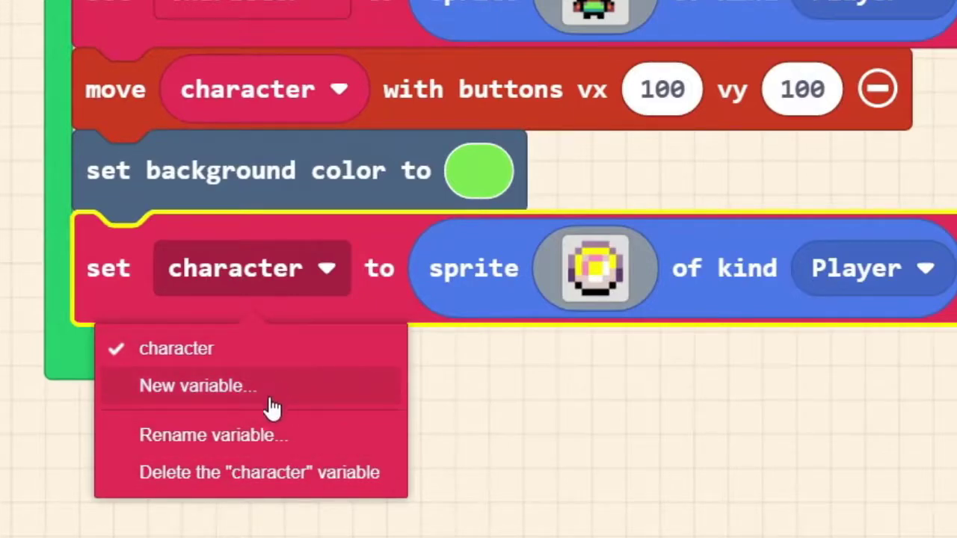
pyautogui.moveTo(262, 437)
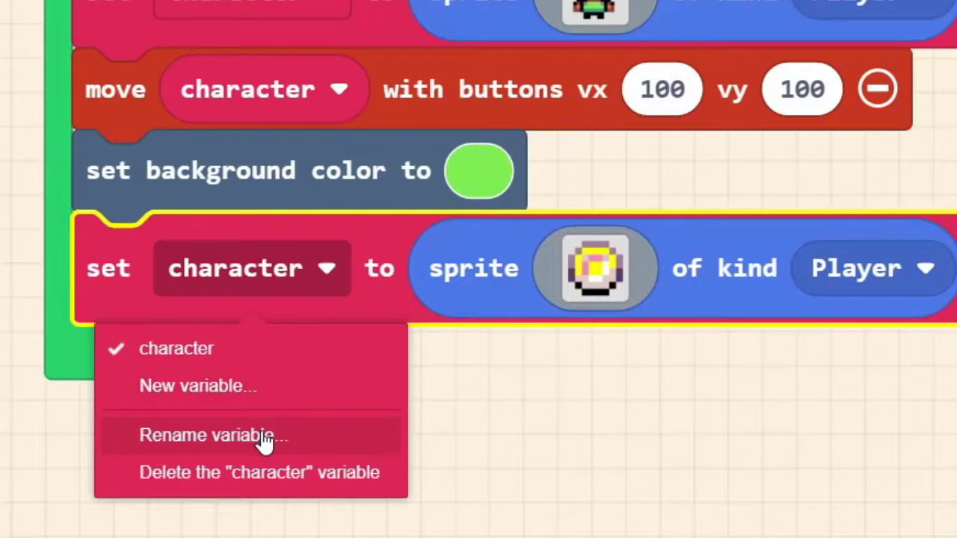
pyautogui.moveTo(260, 473)
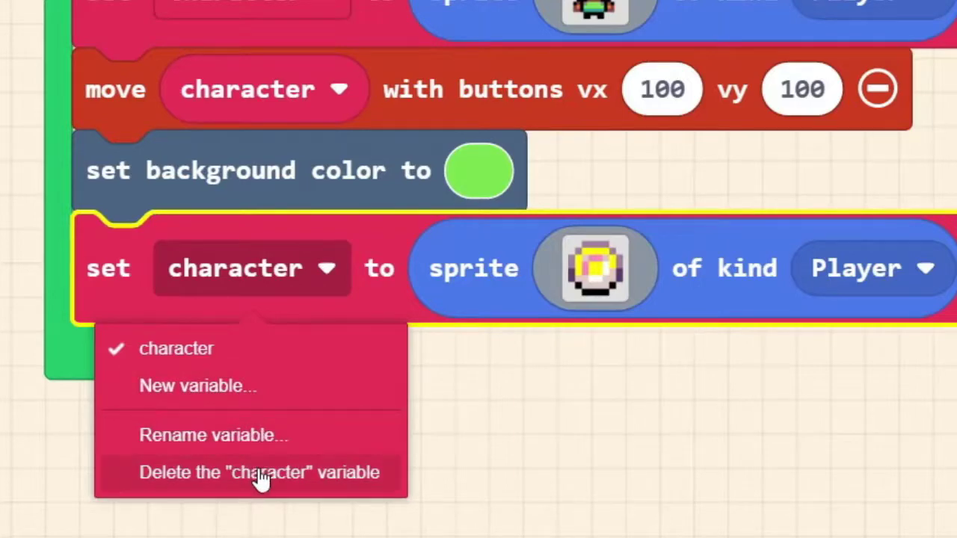
pyautogui.moveTo(210, 363)
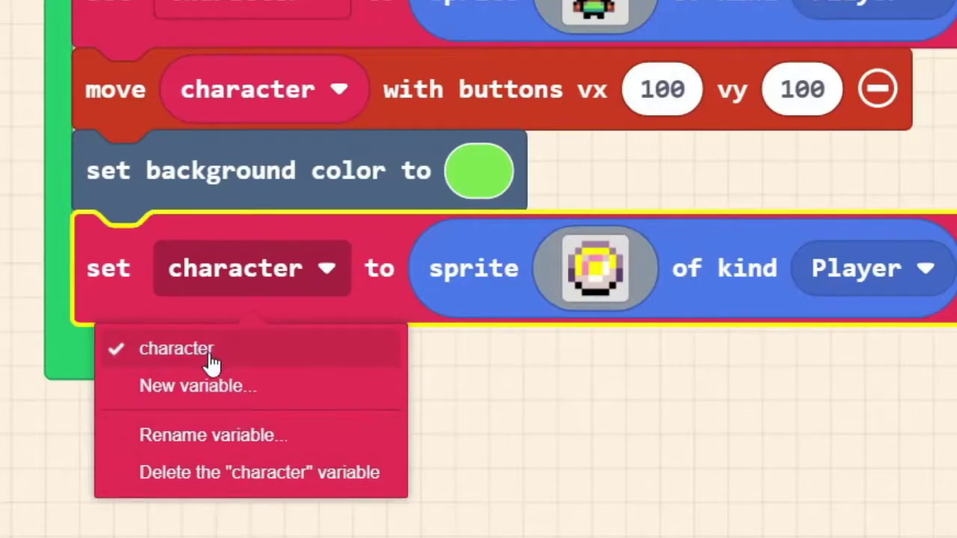
pyautogui.click(197, 386)
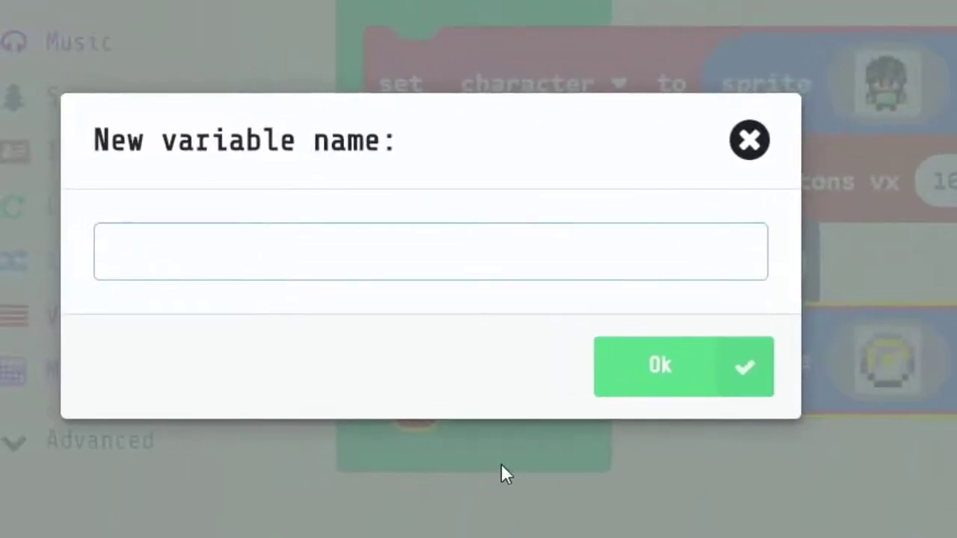
pyautogui.write('coin')
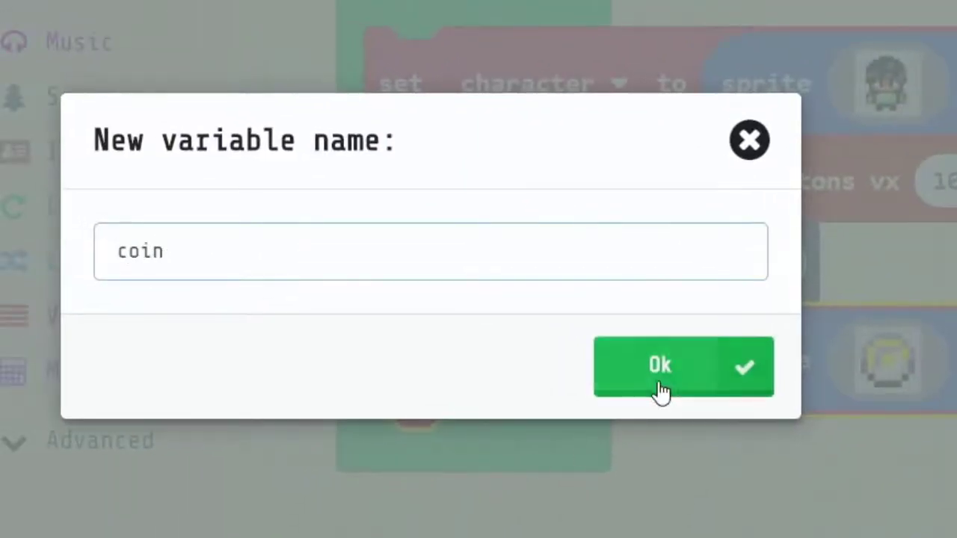
pyautogui.click(660, 365)
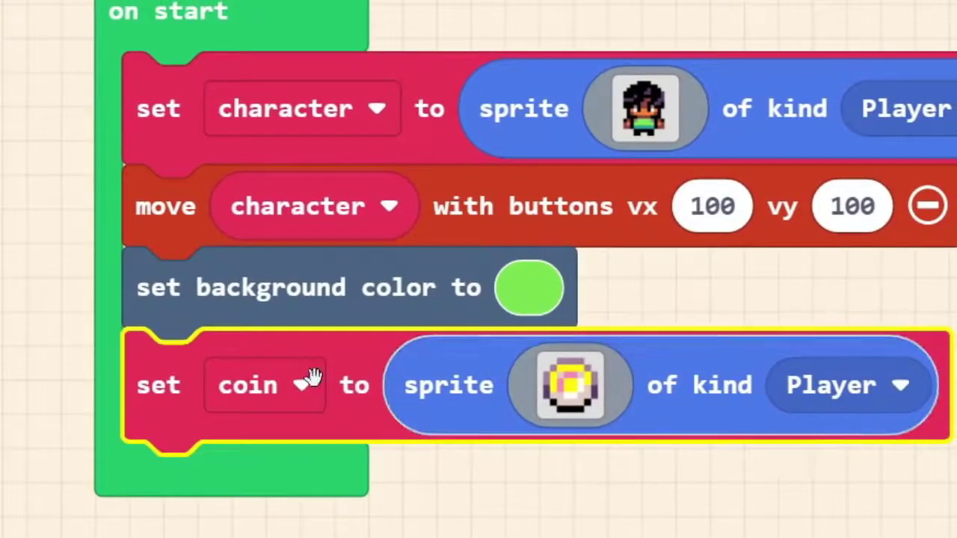
pyautogui.moveTo(852, 403)
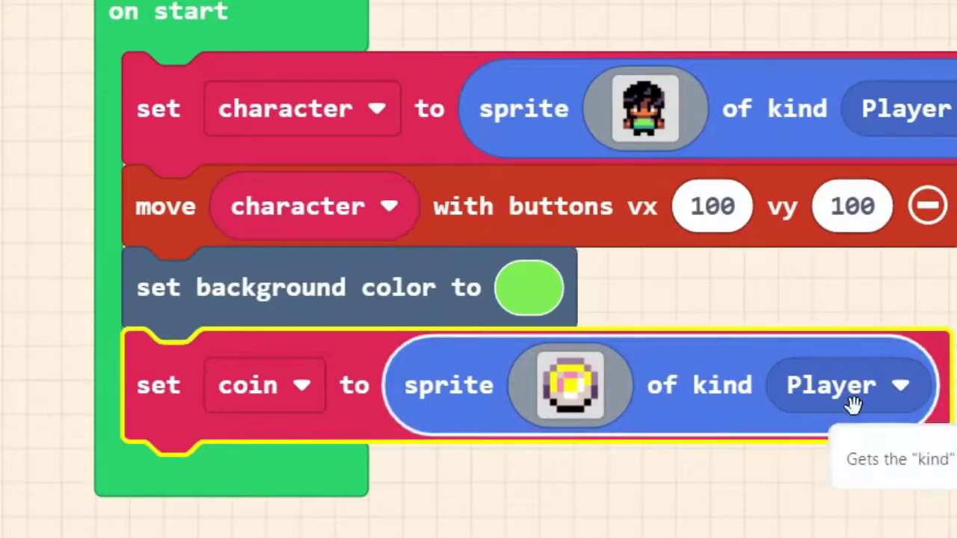
pyautogui.moveTo(856, 404)
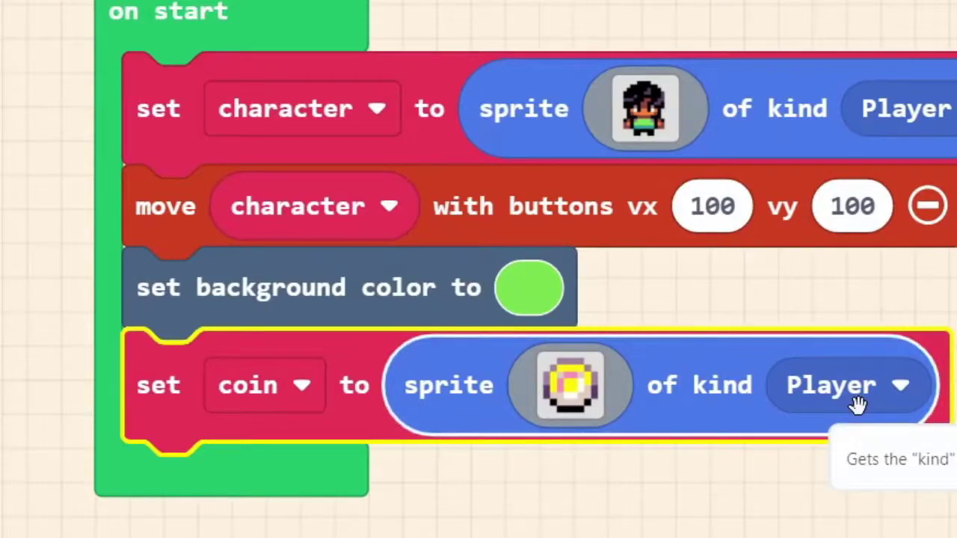
pyautogui.moveTo(162, 416)
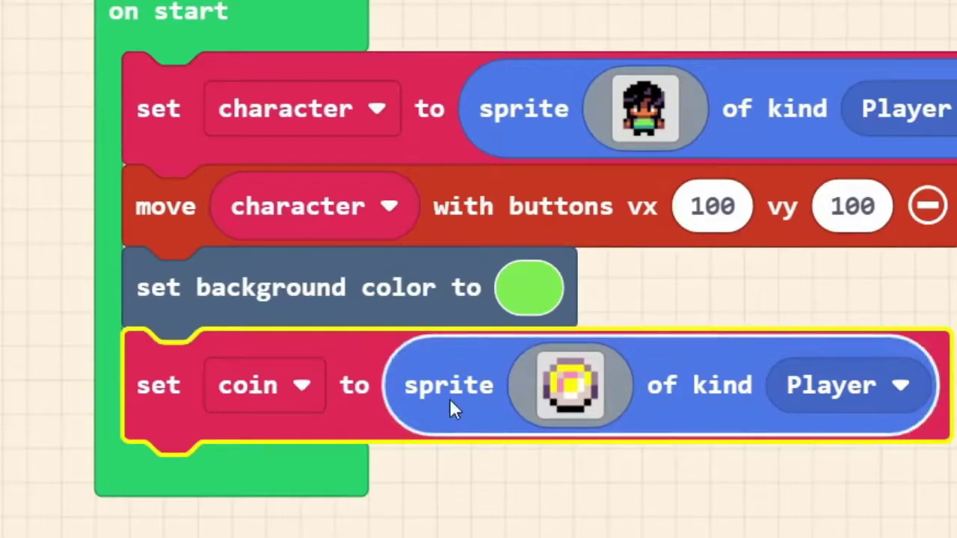
pyautogui.moveTo(874, 392)
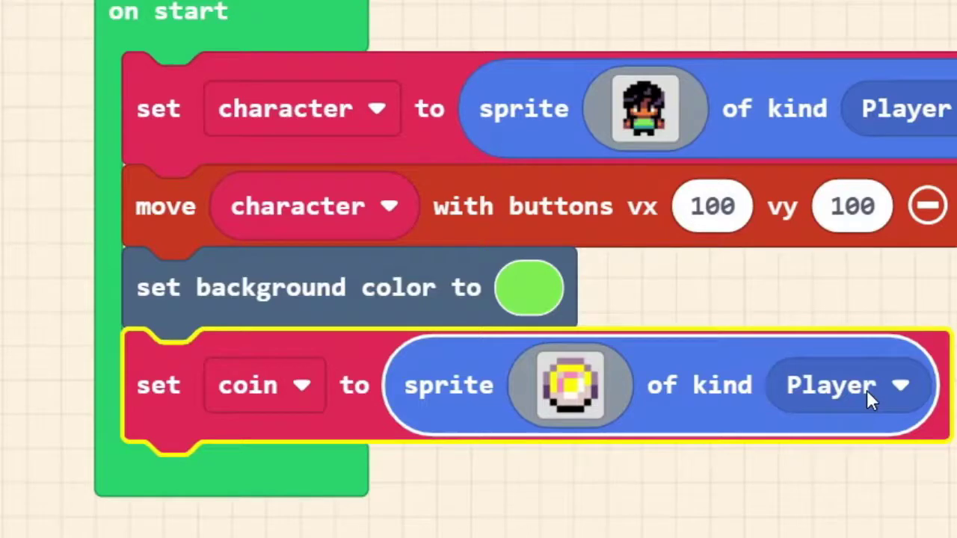
pyautogui.moveTo(598, 182)
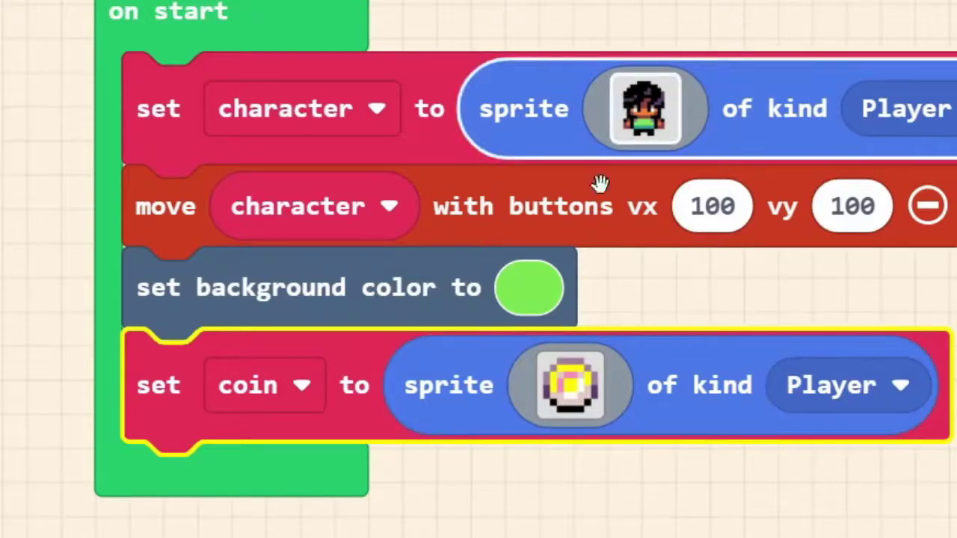
# Step: Change the coin sprite's kind from Player to Food
pyautogui.click(845, 385)
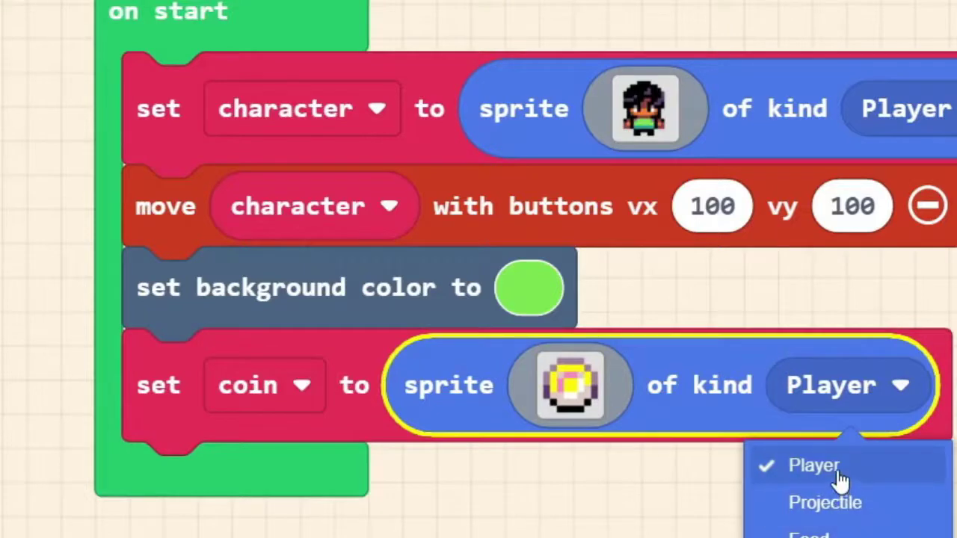
pyautogui.moveTo(840, 520)
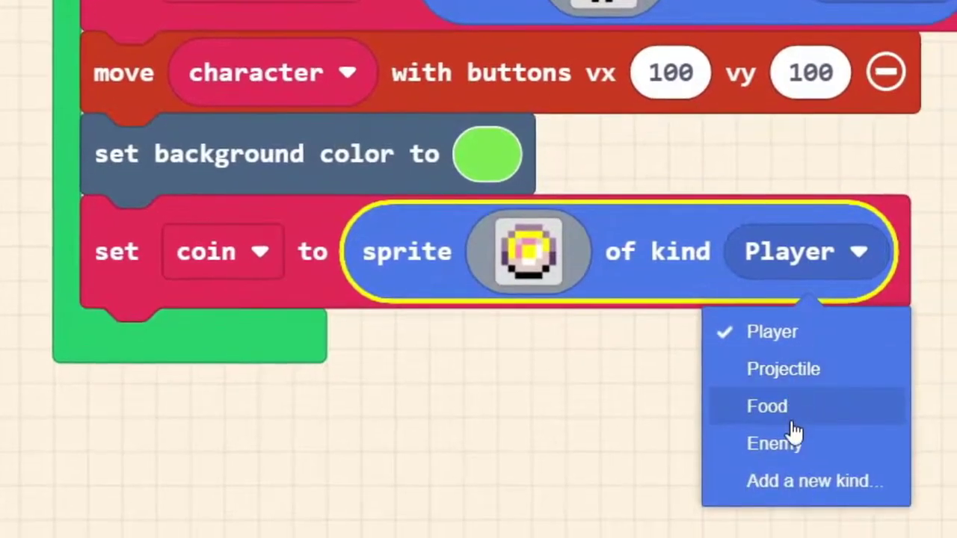
pyautogui.moveTo(789, 341)
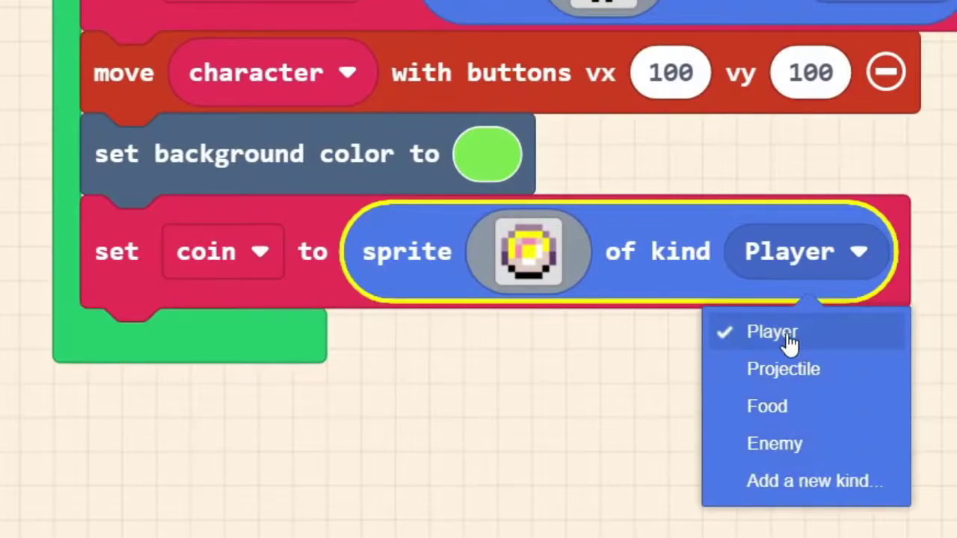
pyautogui.moveTo(755, 336)
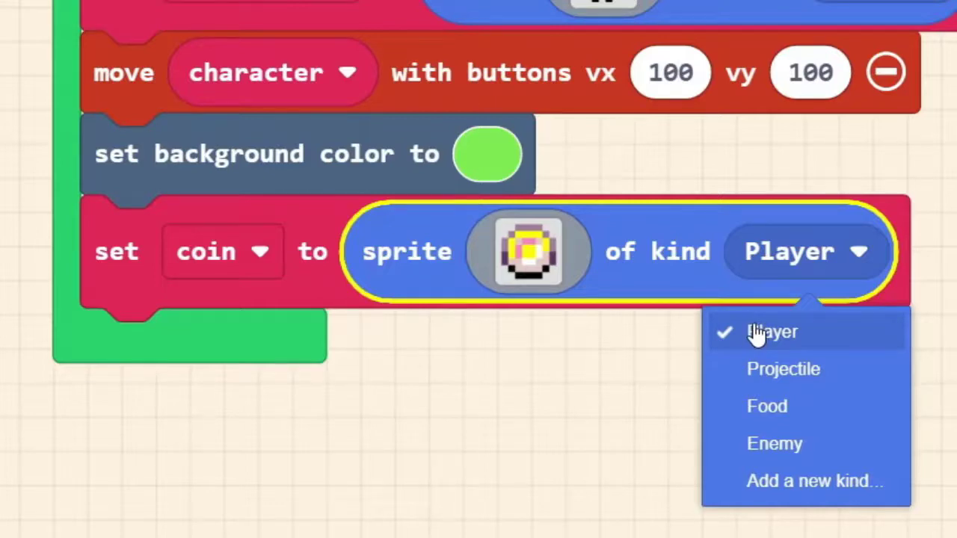
pyautogui.moveTo(765, 407)
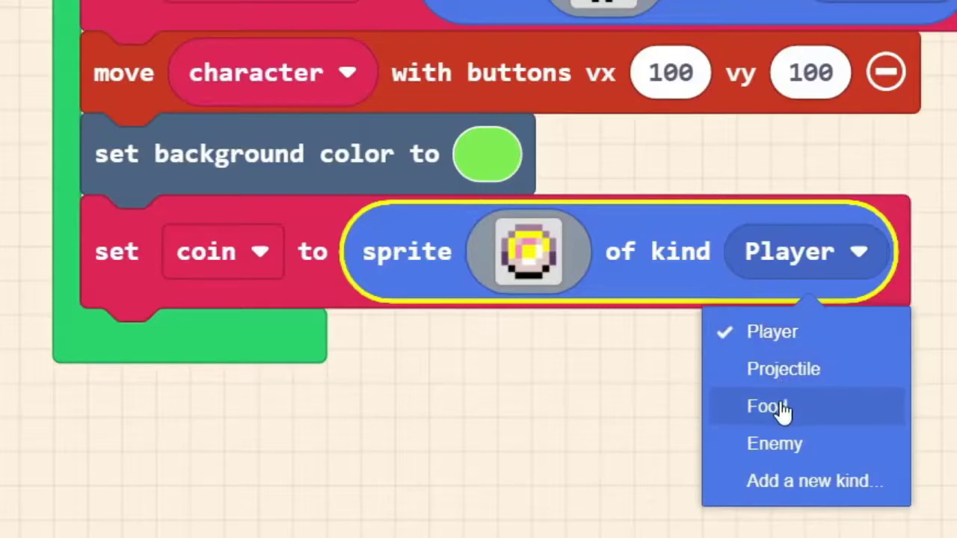
pyautogui.moveTo(805, 377)
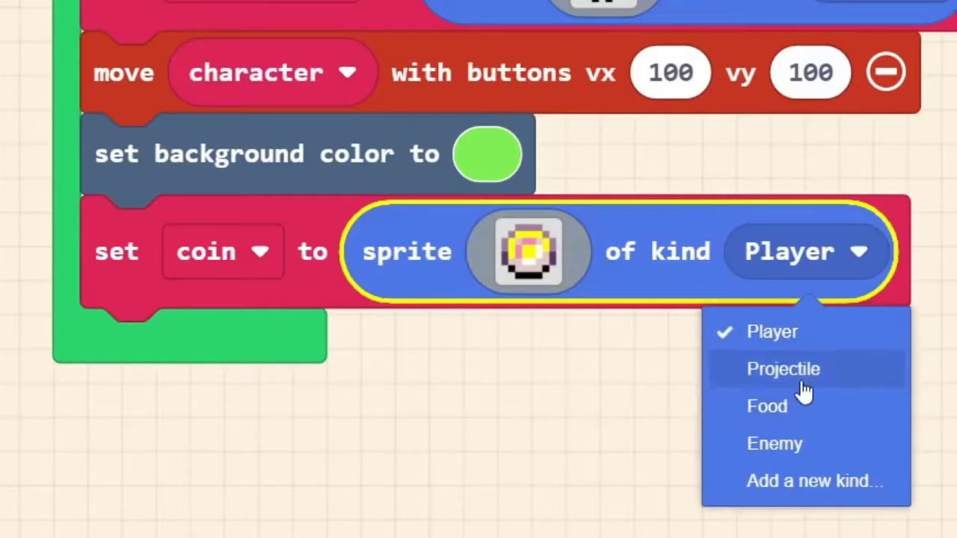
pyautogui.moveTo(765, 407)
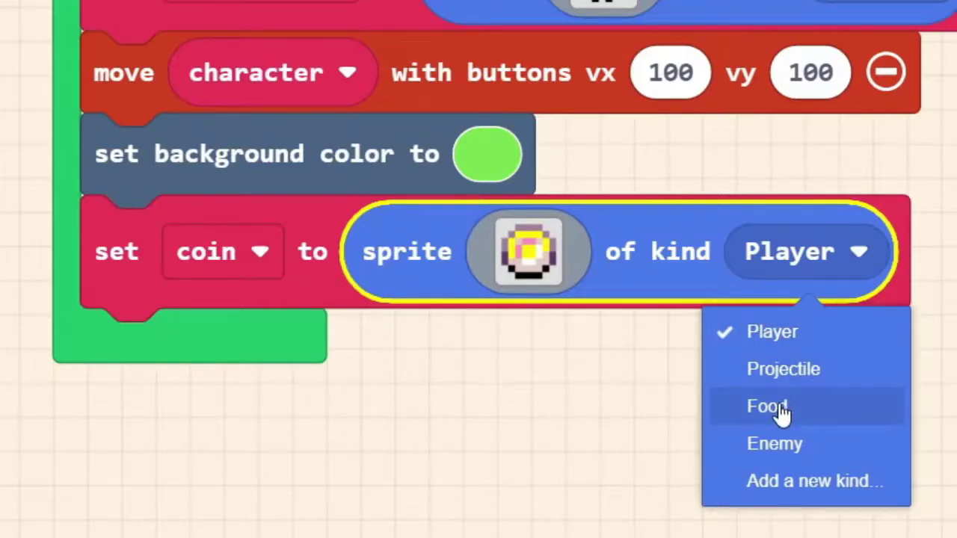
pyautogui.click(766, 406)
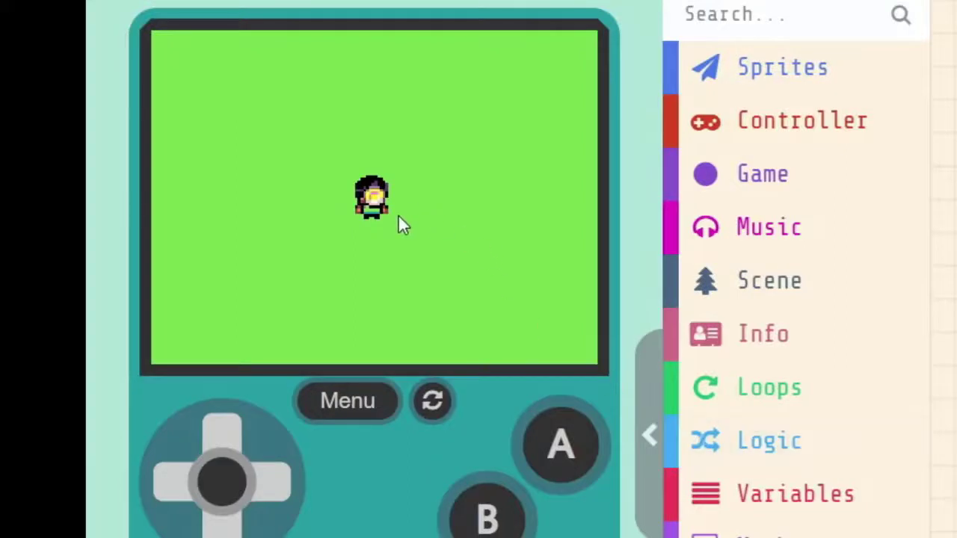
pyautogui.moveTo(385, 243)
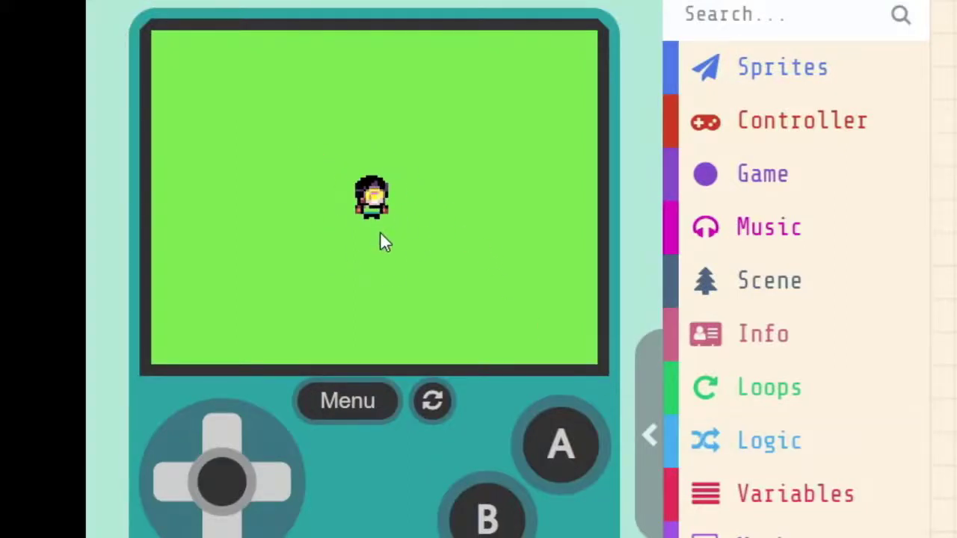
pyautogui.moveTo(385, 202)
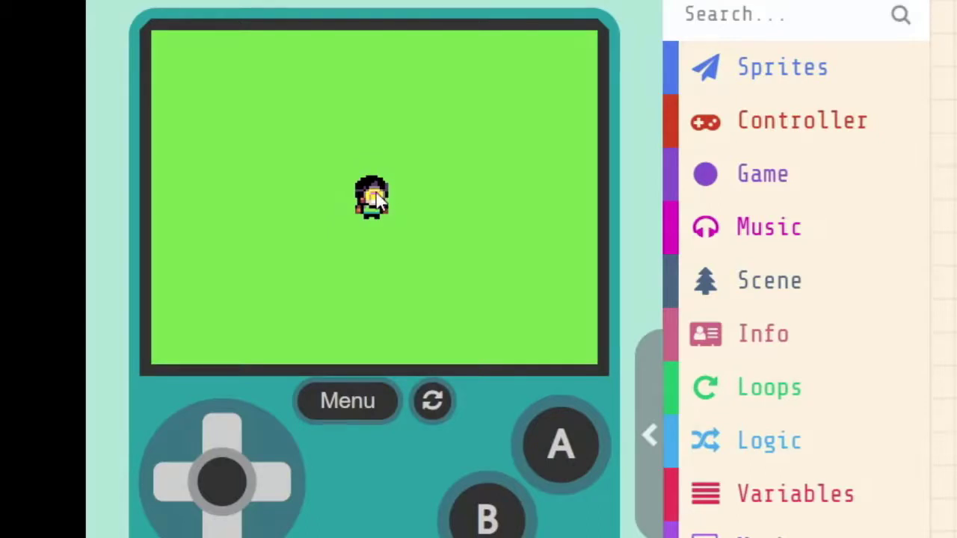
pyautogui.moveTo(395, 251)
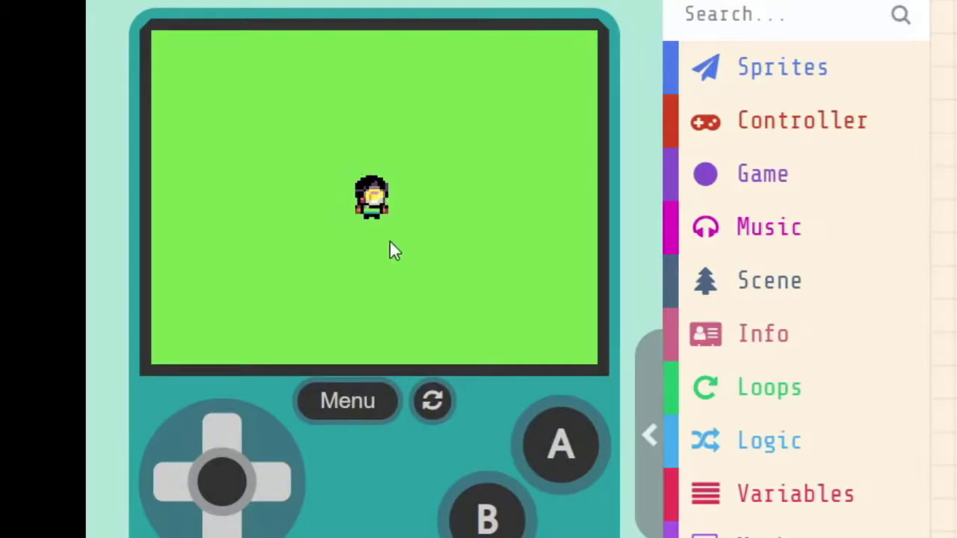
pyautogui.moveTo(426, 247)
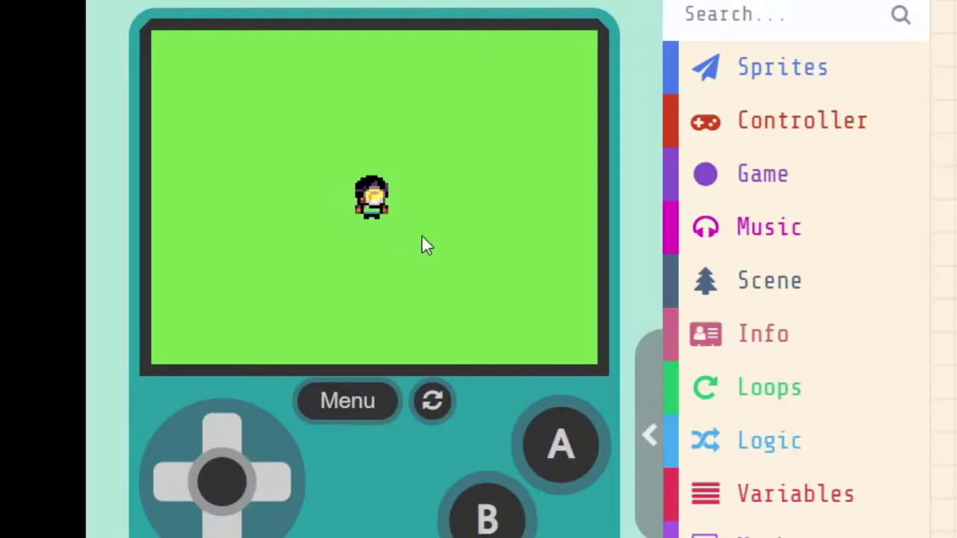
pyautogui.moveTo(239, 208)
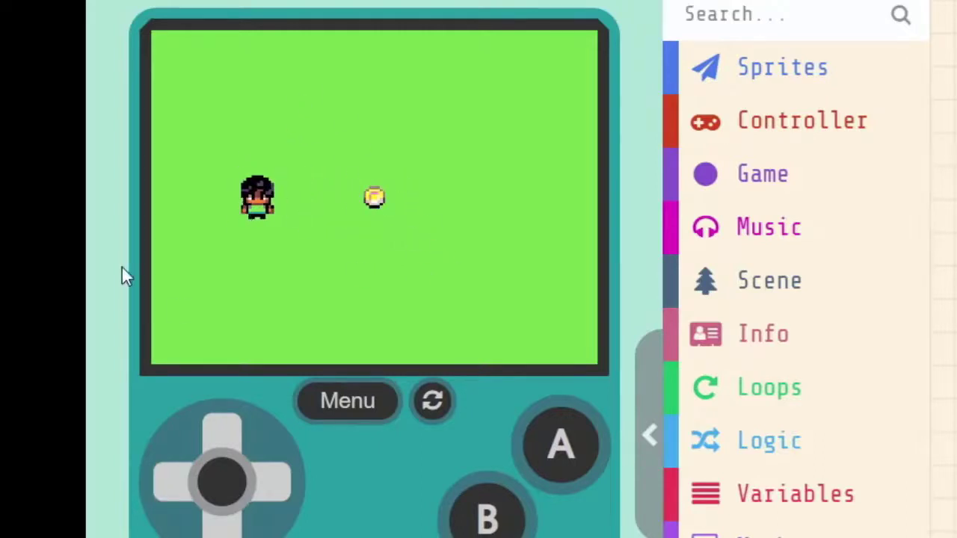
pyautogui.moveTo(266, 187)
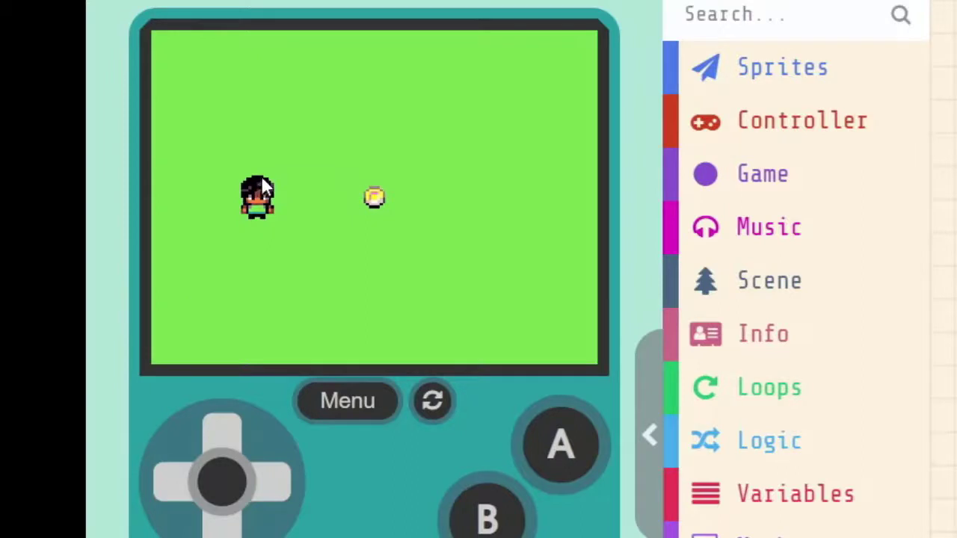
pyautogui.moveTo(461, 85)
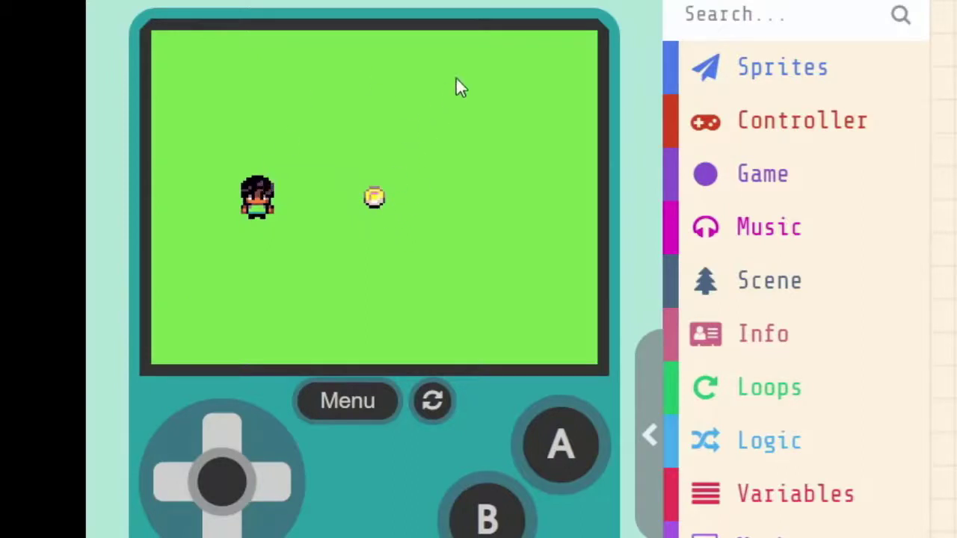
pyautogui.moveTo(553, 12)
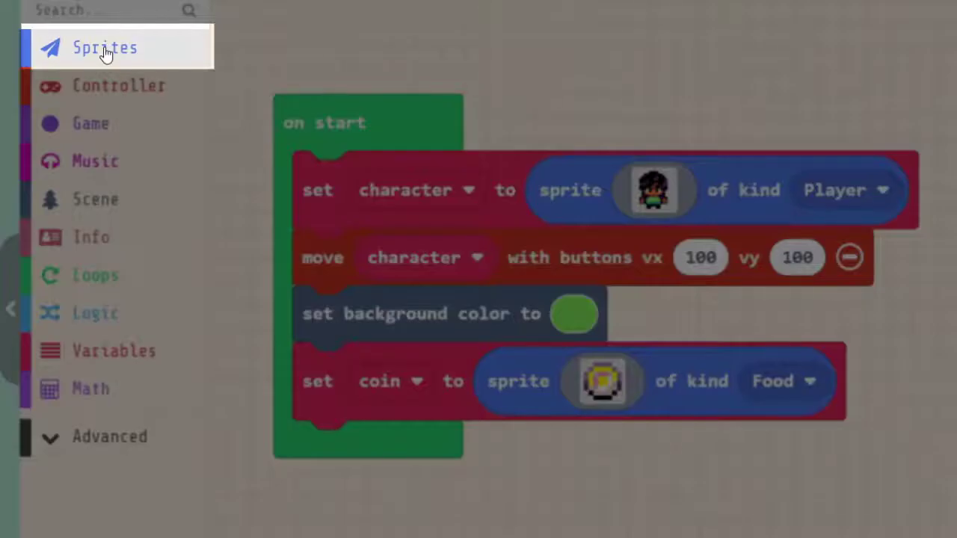
# Step: Add a 'set character position to x 0 y 0' block at the end of on start
pyautogui.click(105, 47)
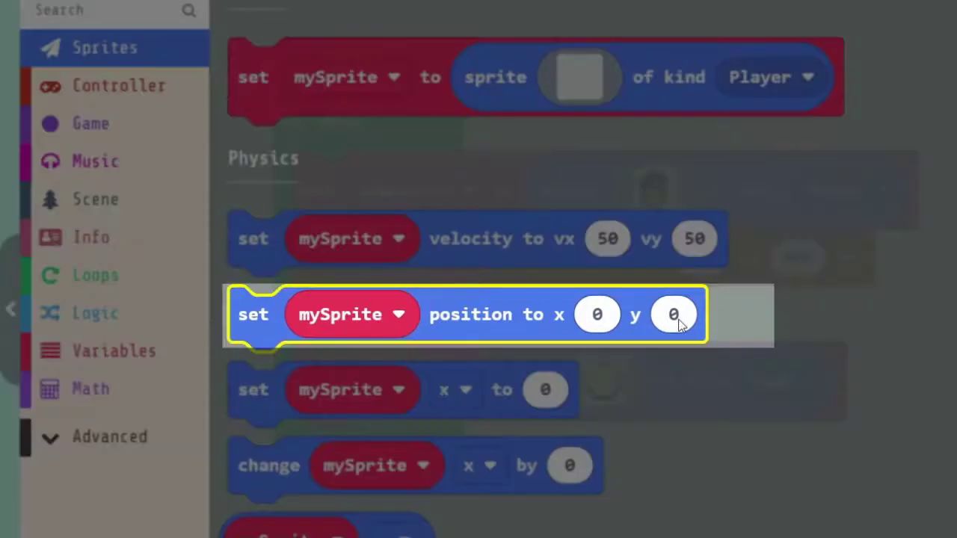
pyautogui.moveTo(491, 320)
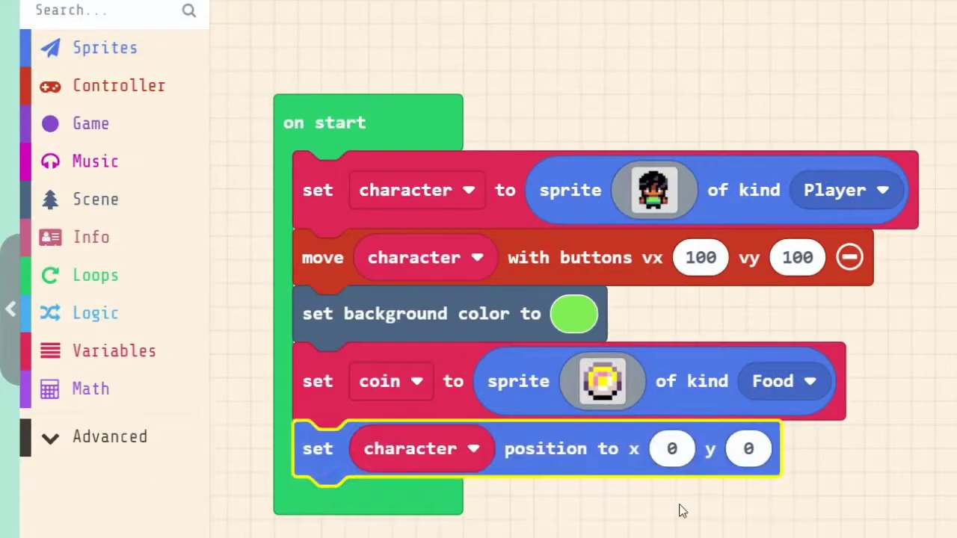
pyautogui.scroll(-3)
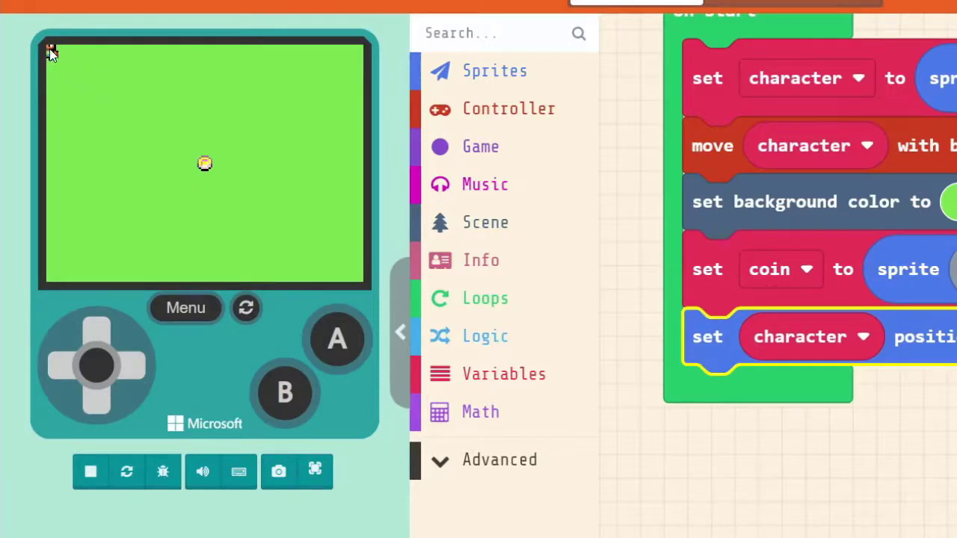
pyautogui.moveTo(88, 82)
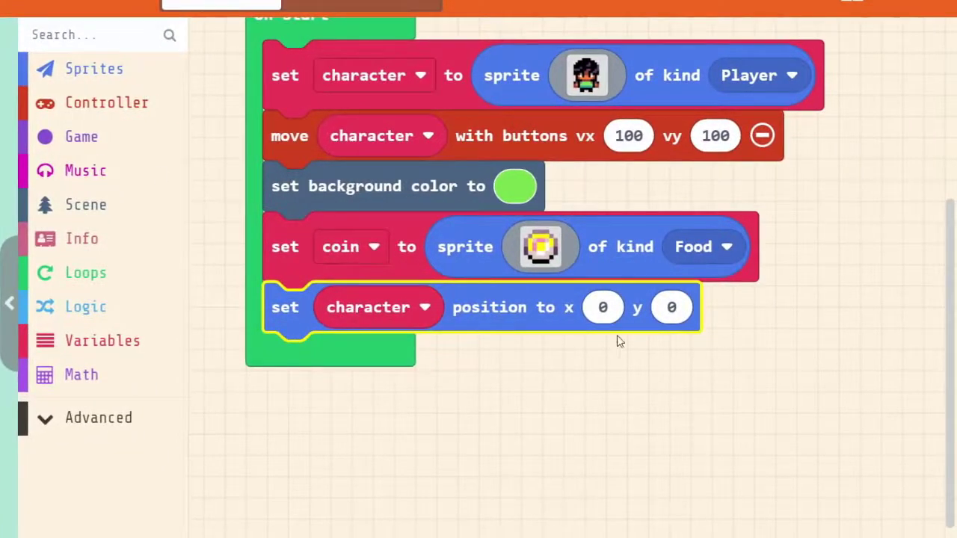
pyautogui.moveTo(541, 321)
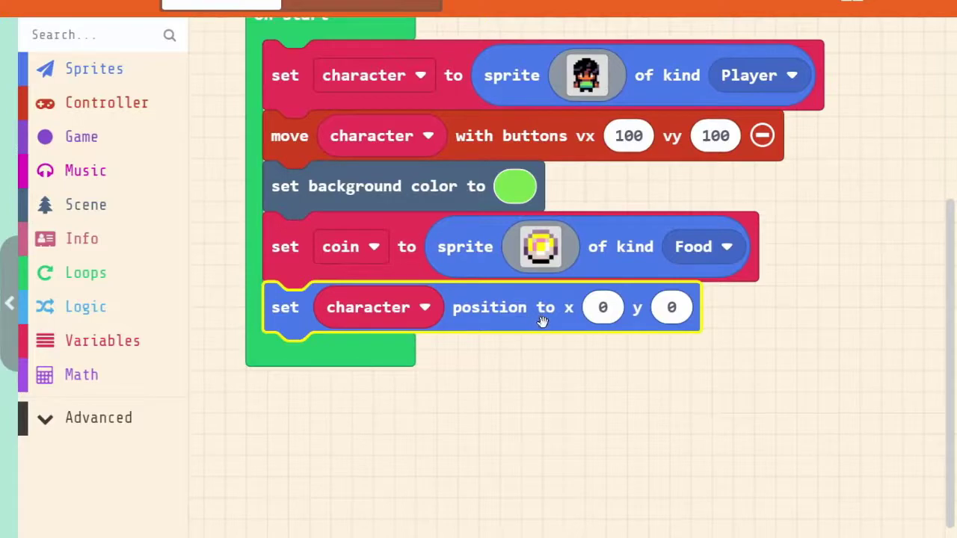
pyautogui.click(602, 308)
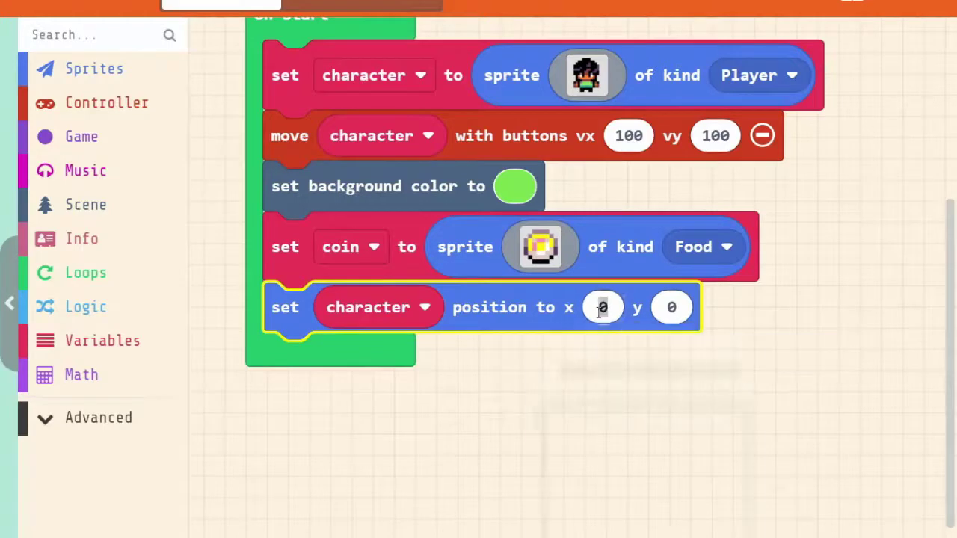
# Step: Set the character's starting position to x 20, y 95 near the top-left
pyautogui.click(603, 308)
pyautogui.write('20')
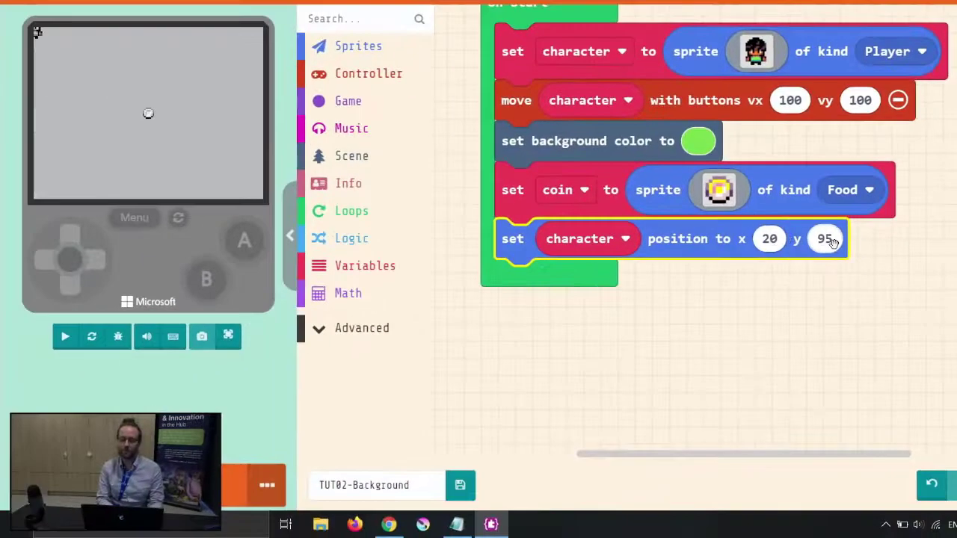
pyautogui.click(64, 335)
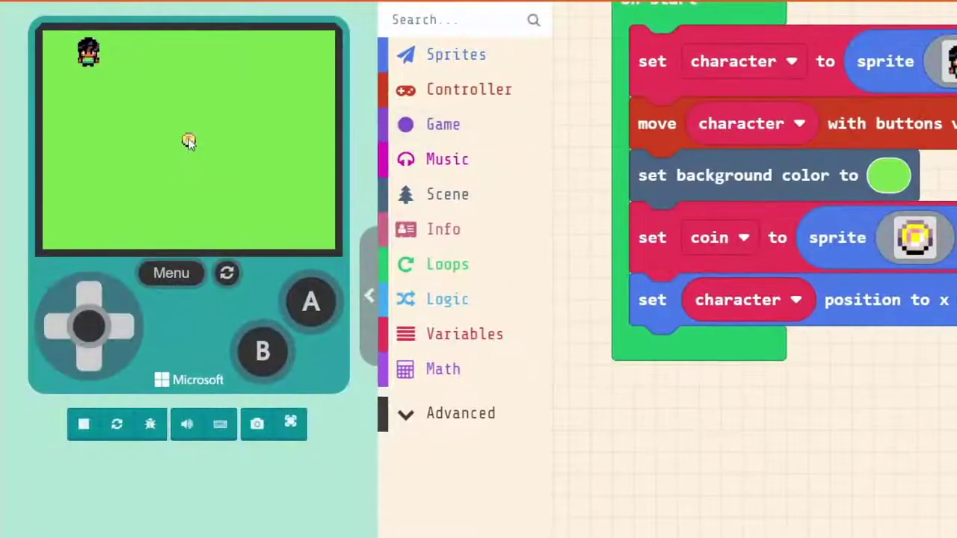
pyautogui.moveTo(188, 228)
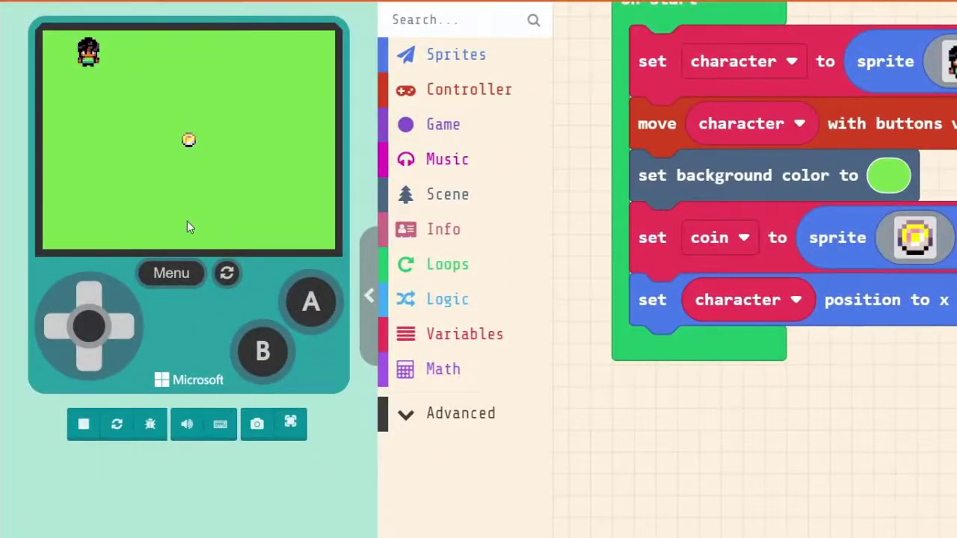
pyautogui.moveTo(248, 63)
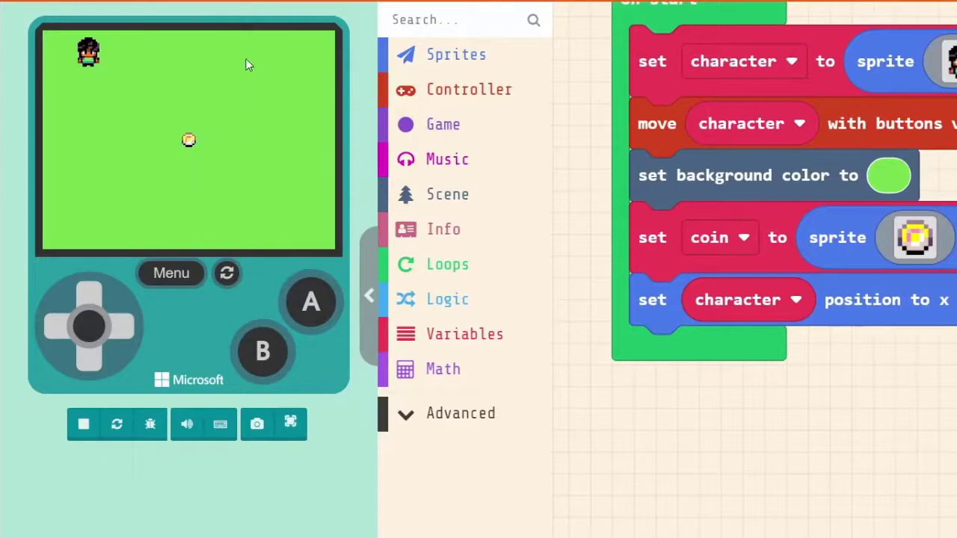
pyautogui.moveTo(276, 149)
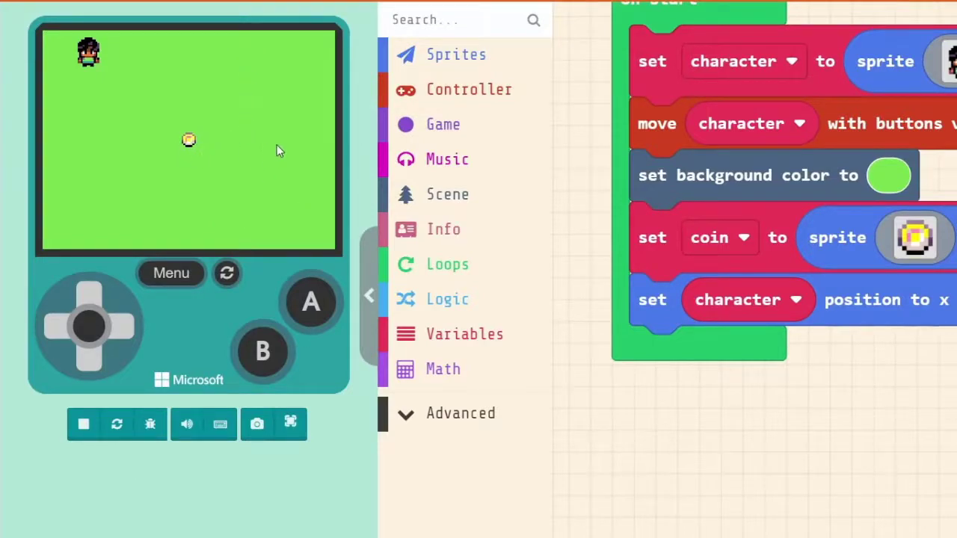
pyautogui.moveTo(272, 142)
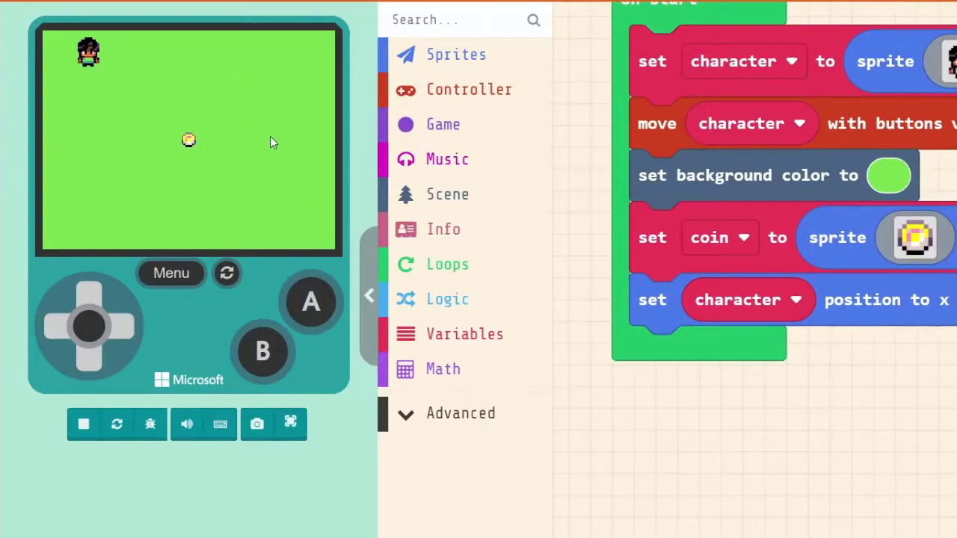
pyautogui.moveTo(262, 257)
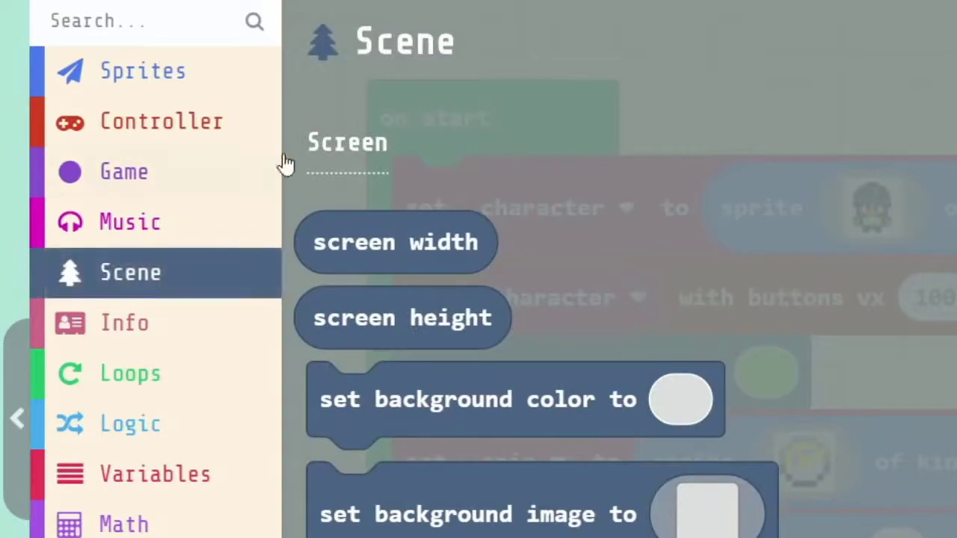
pyautogui.moveTo(402, 317)
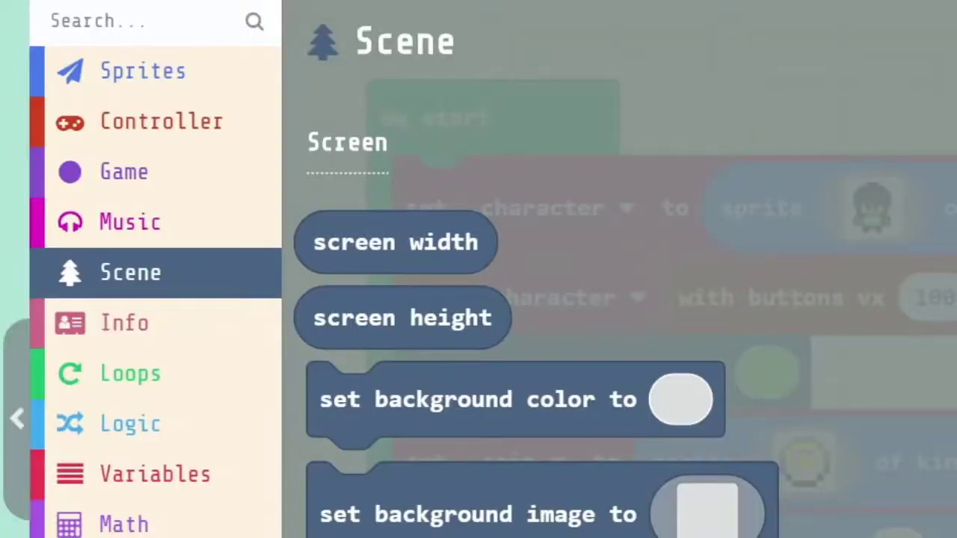
pyautogui.moveTo(72, 63)
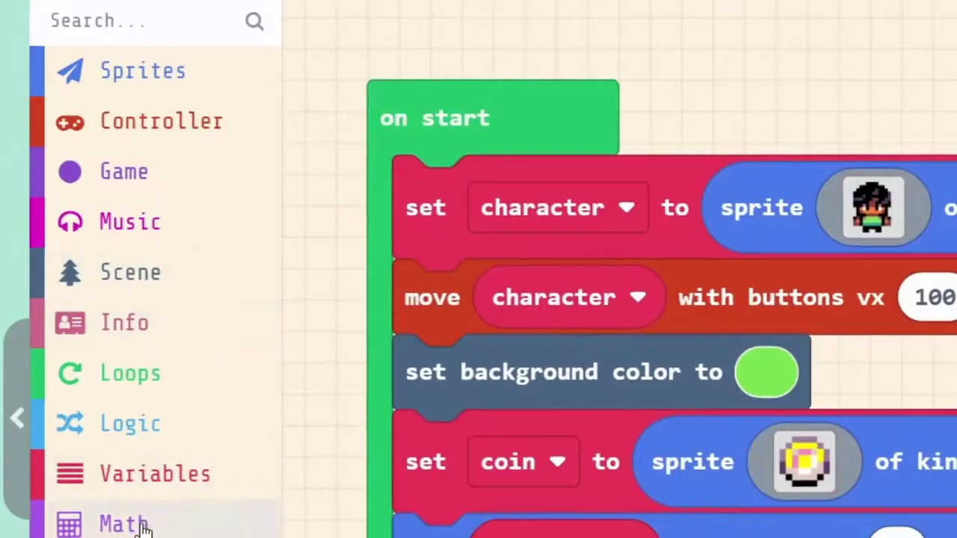
pyautogui.click(122, 521)
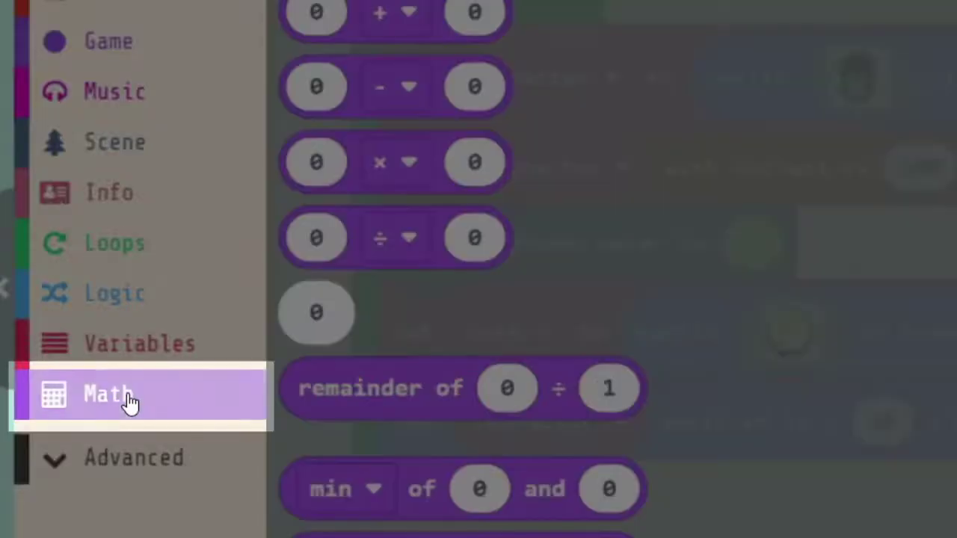
pyautogui.click(108, 395)
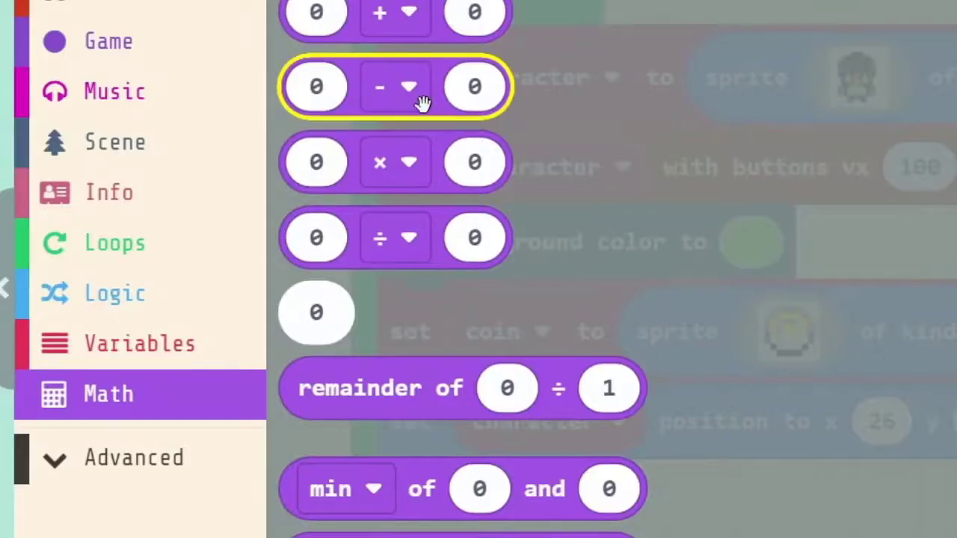
pyautogui.moveTo(535, 238)
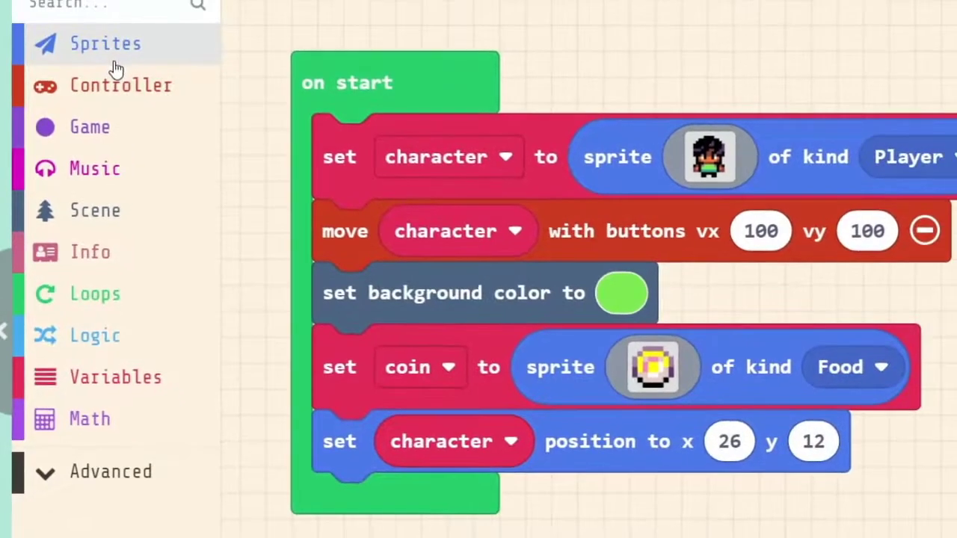
# Step: Add a 'set coin position to x 0 y 0' block at the end of on start
pyautogui.click(105, 43)
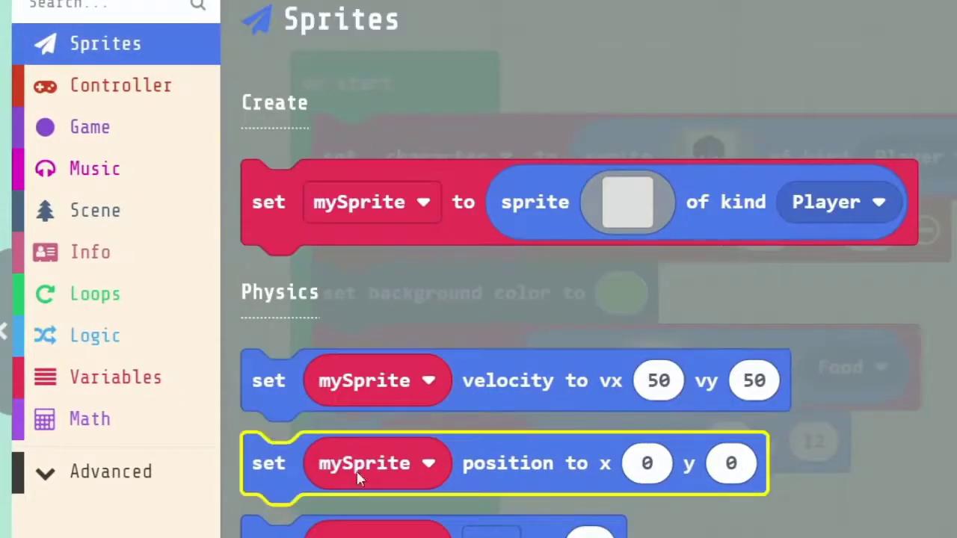
pyautogui.moveTo(526, 471)
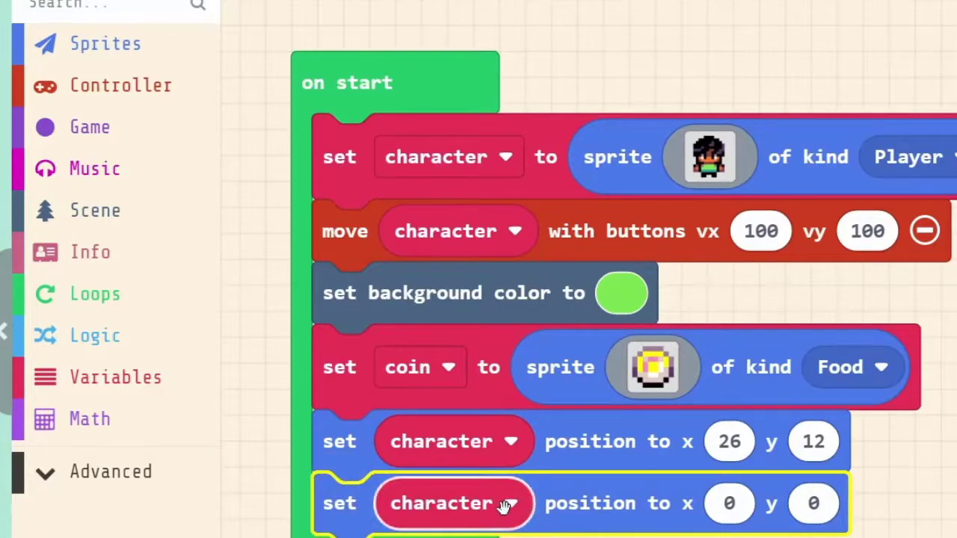
pyautogui.moveTo(458, 502)
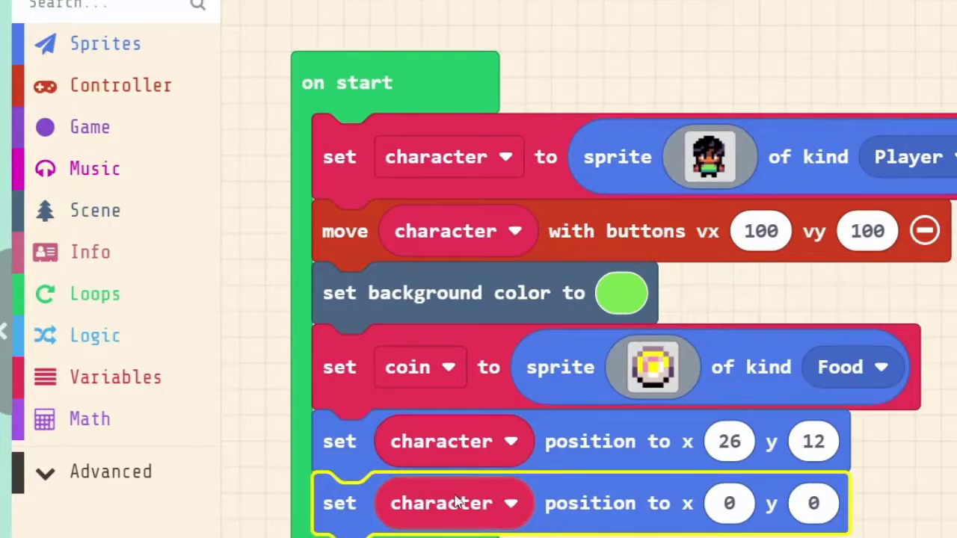
pyautogui.moveTo(508, 502)
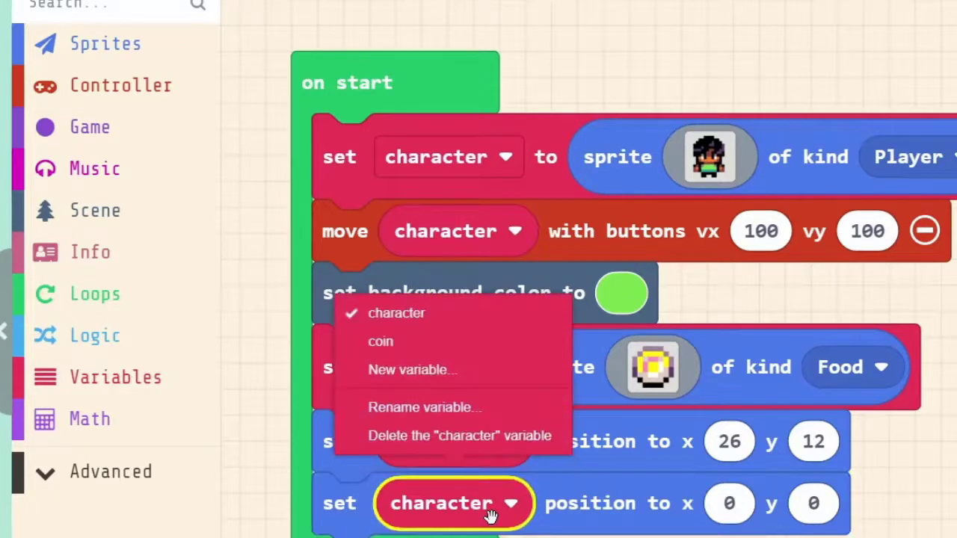
pyautogui.moveTo(379, 341)
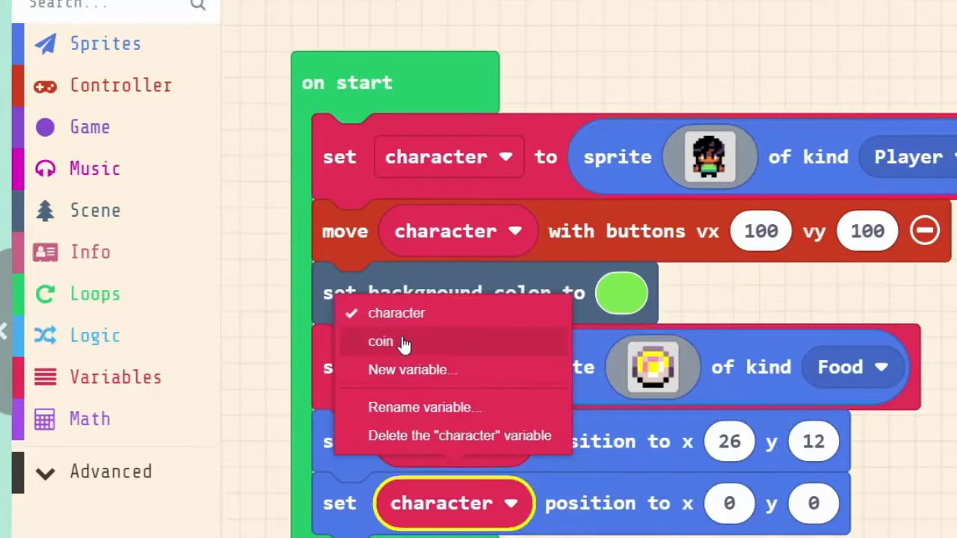
pyautogui.click(380, 341)
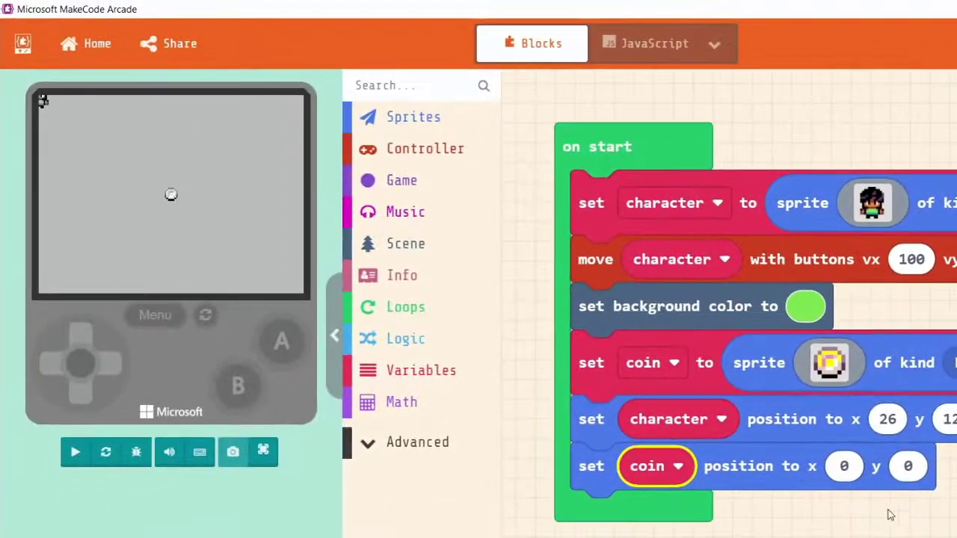
# Step: Place a Math '0 × 0' block into the y value of the coin's position
pyautogui.click(75, 451)
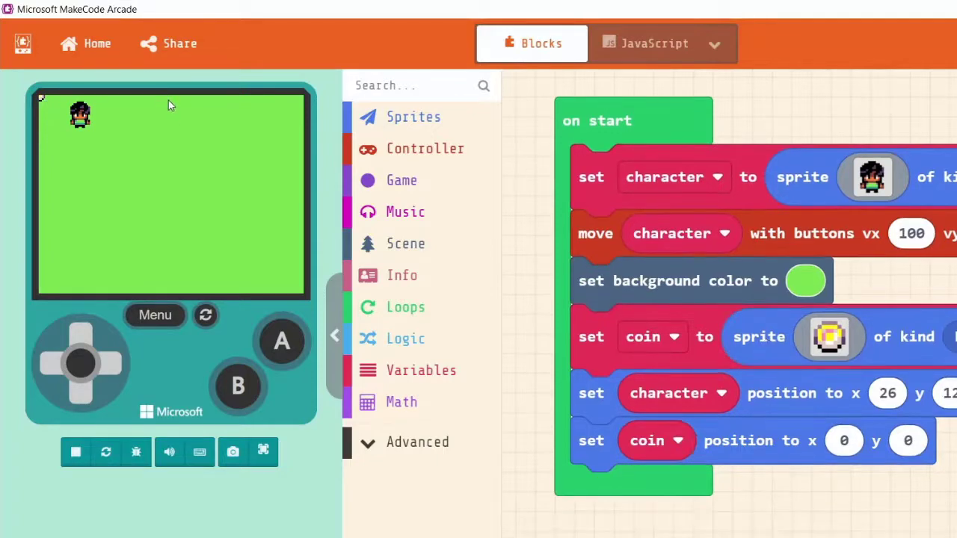
pyautogui.moveTo(170, 201)
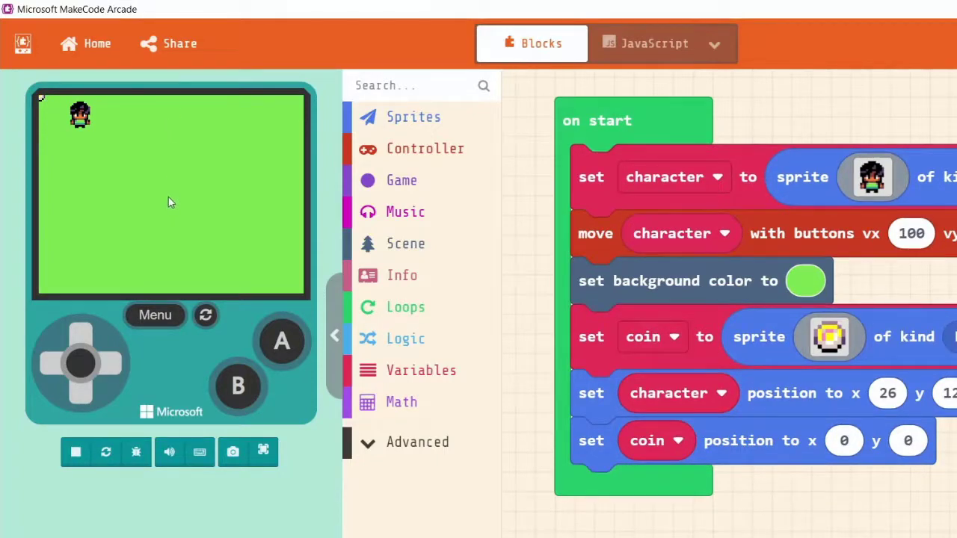
pyautogui.moveTo(183, 143)
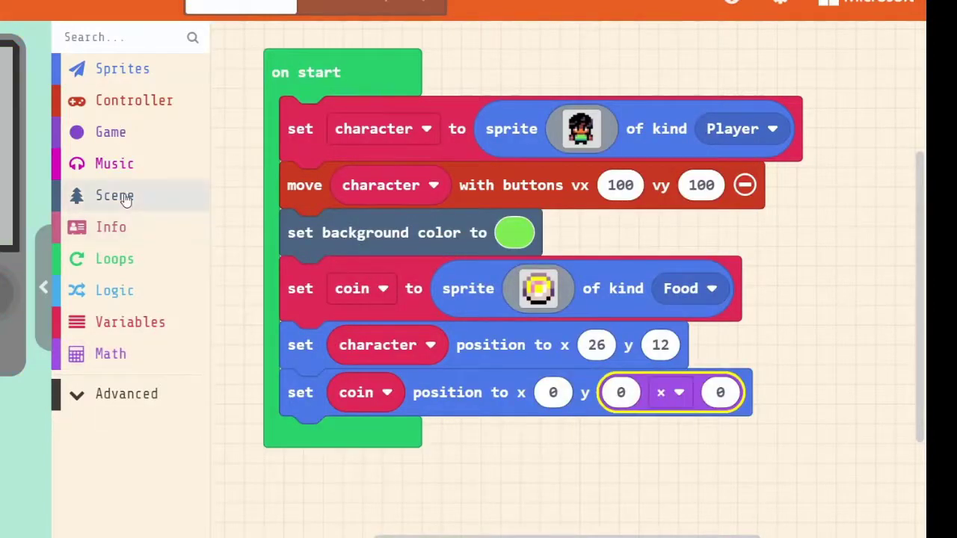
# Step: Make the coin's y position screen height × .5
pyautogui.click(114, 194)
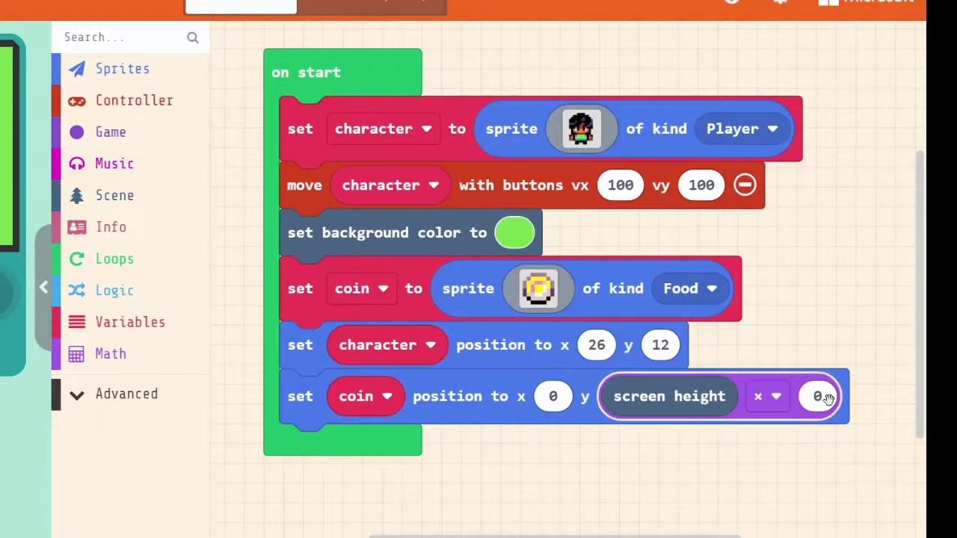
pyautogui.click(817, 396)
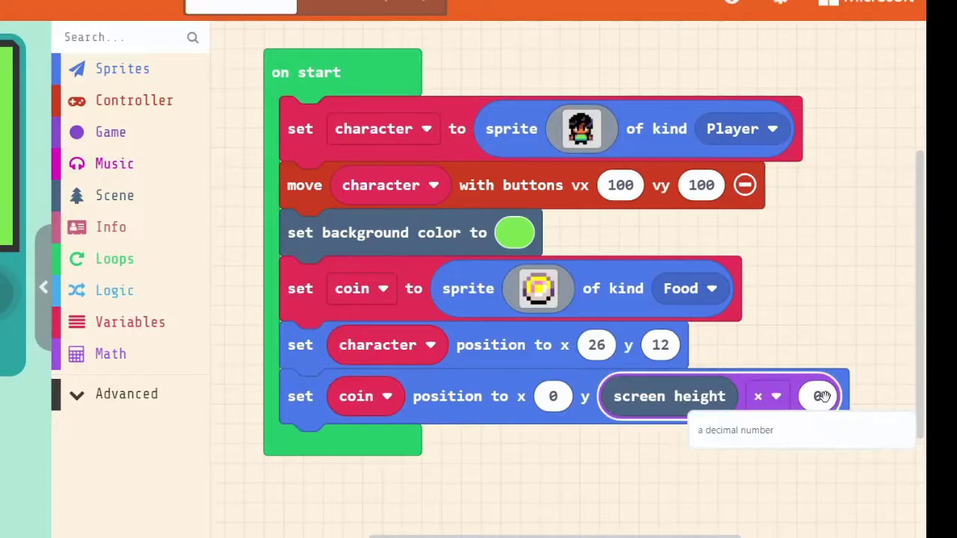
pyautogui.click(820, 397)
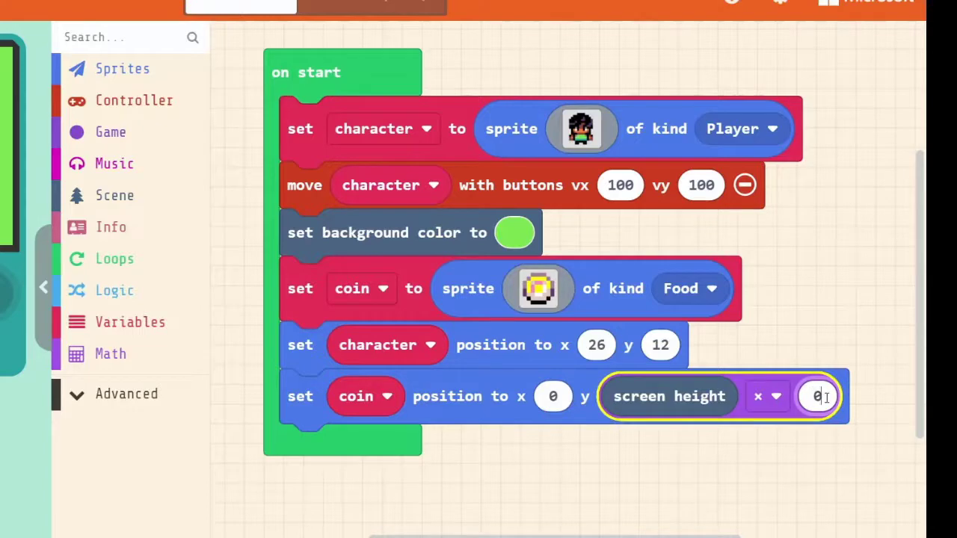
pyautogui.write('.5')
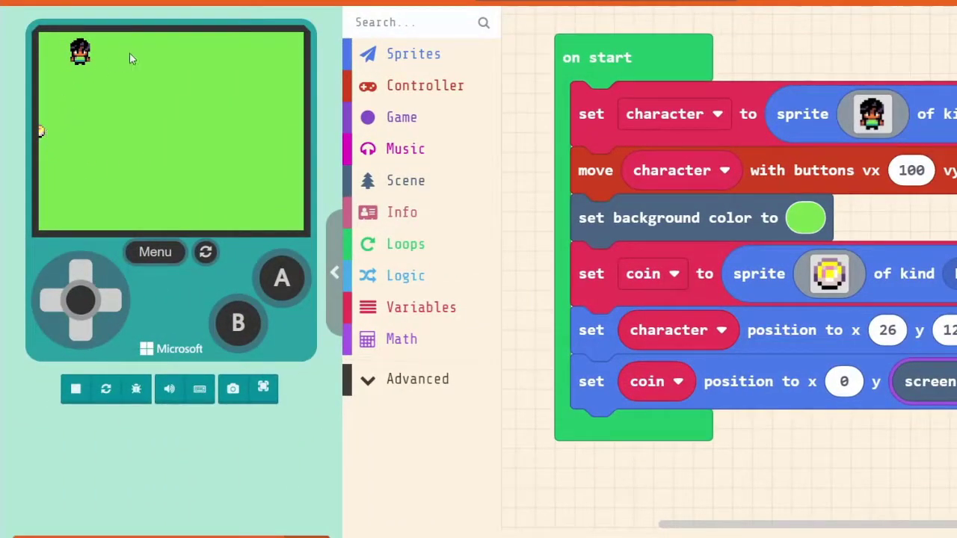
pyautogui.moveTo(212, 85)
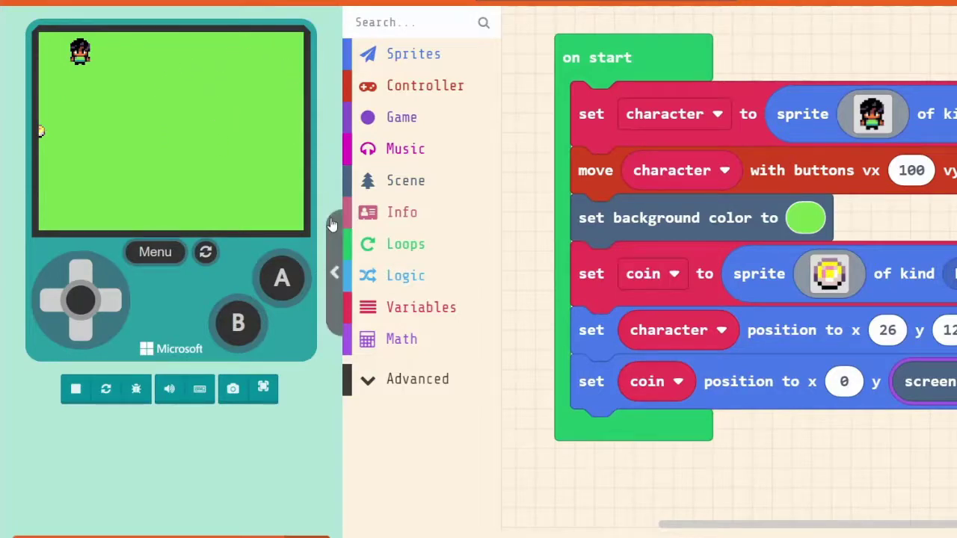
pyautogui.moveTo(831, 332)
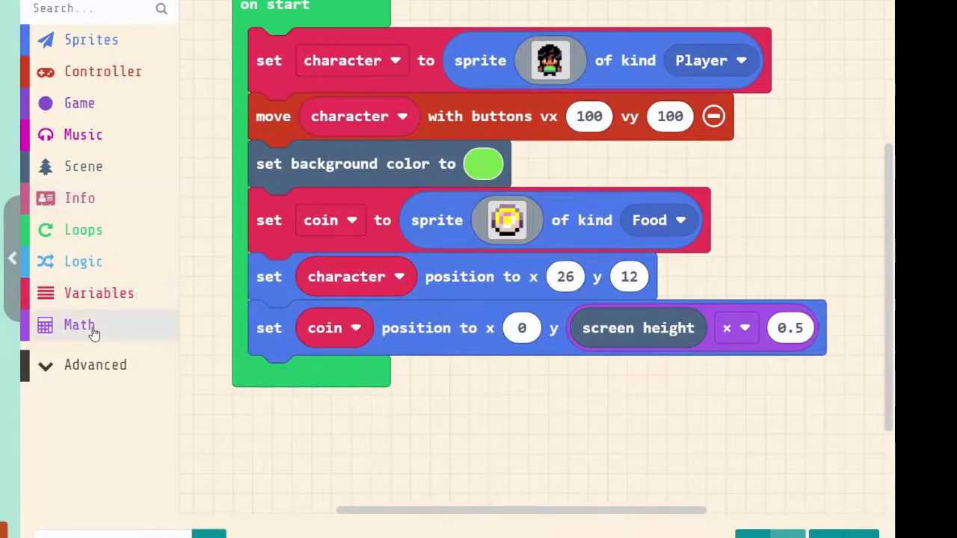
# Step: Make the coin's x position screen width × 0 using a Math multiplication block
pyautogui.click(78, 325)
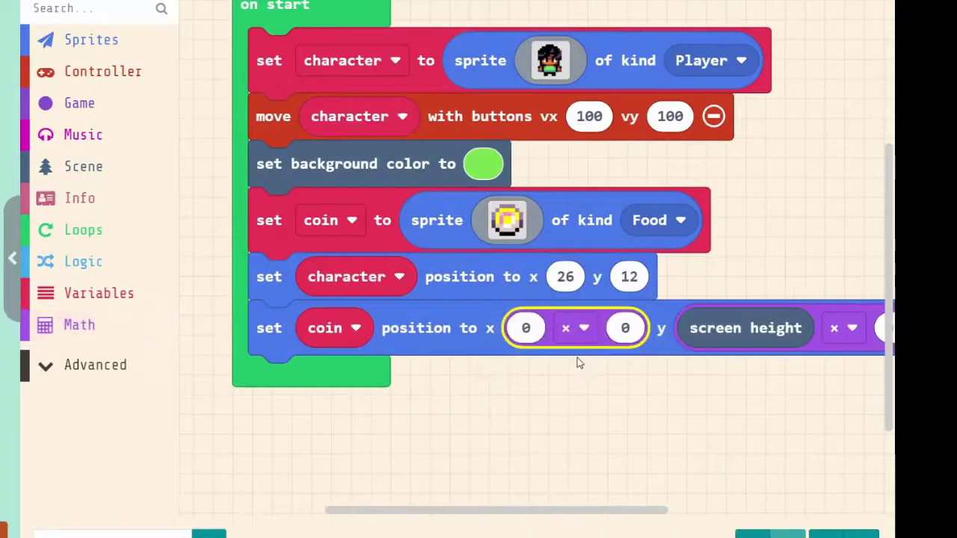
pyautogui.moveTo(625, 328)
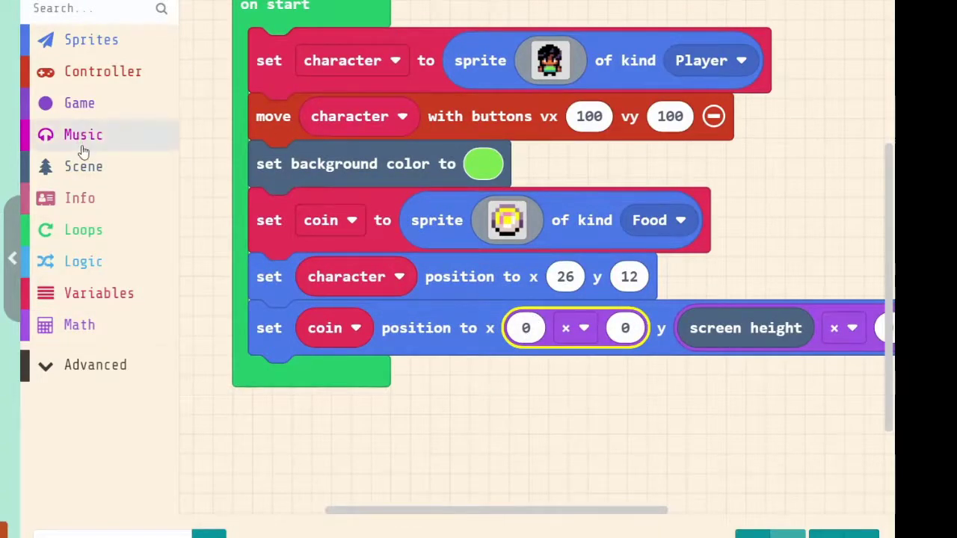
pyautogui.click(84, 166)
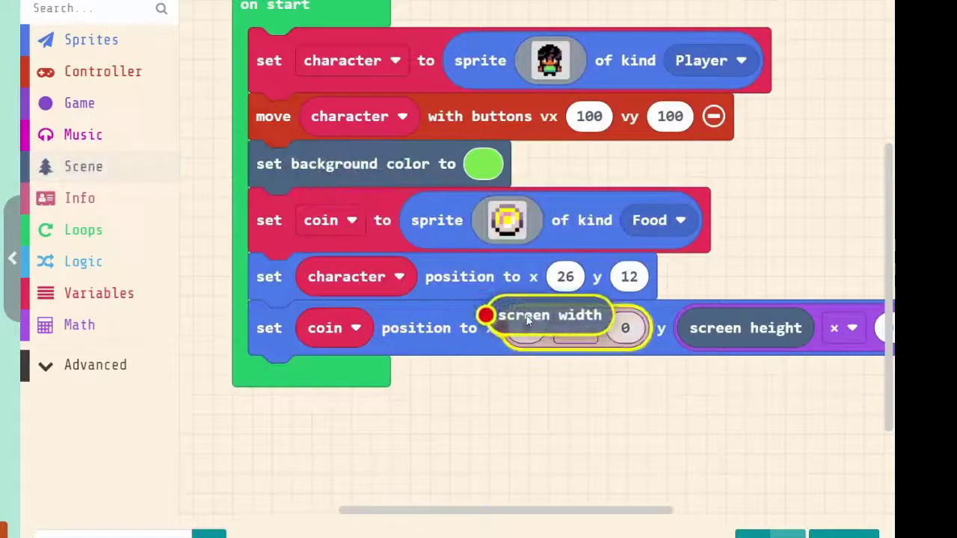
pyautogui.moveTo(550, 314); pyautogui.dragTo(651, 427)
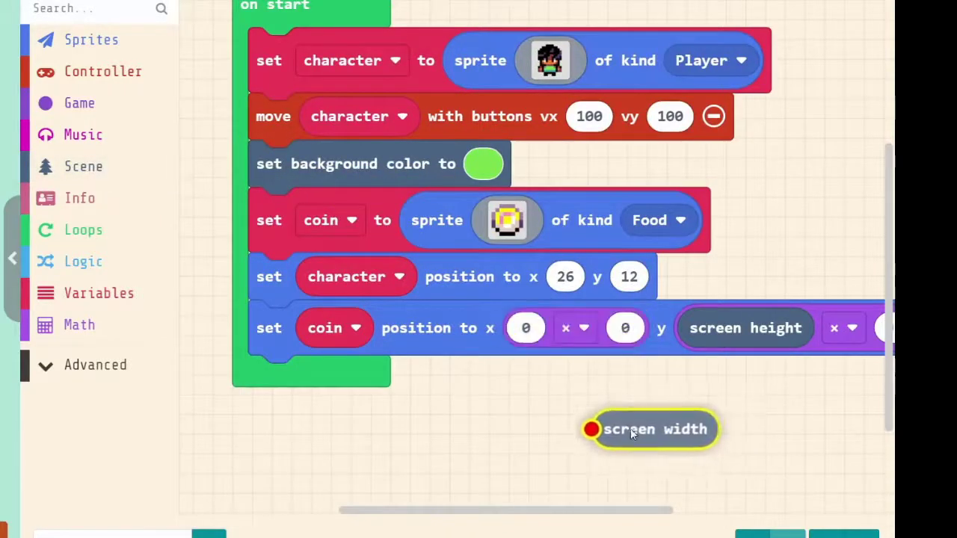
pyautogui.moveTo(651, 429); pyautogui.dragTo(598, 368)
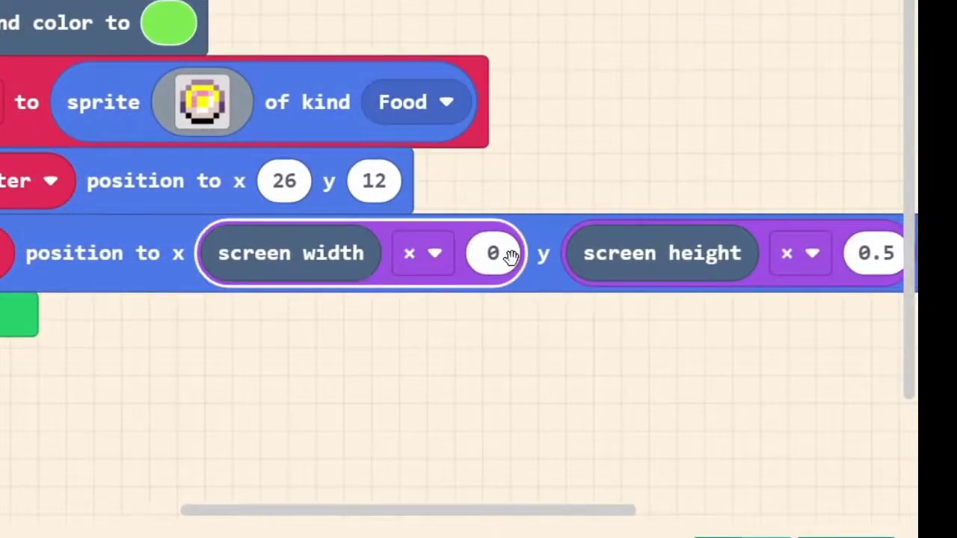
pyautogui.moveTo(494, 272)
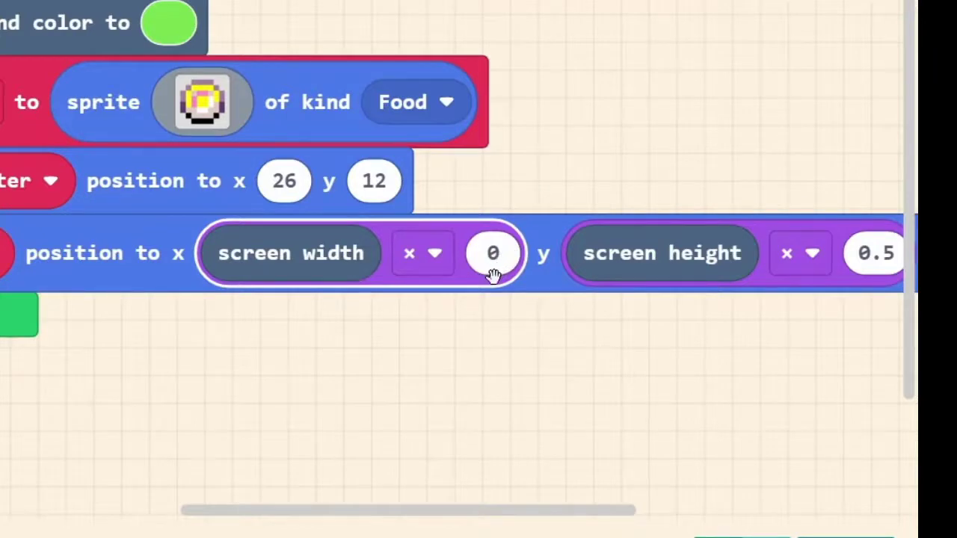
# Step: Set the coin's x position to screen width × 0.75, three-quarters across the screen
pyautogui.click(493, 252)
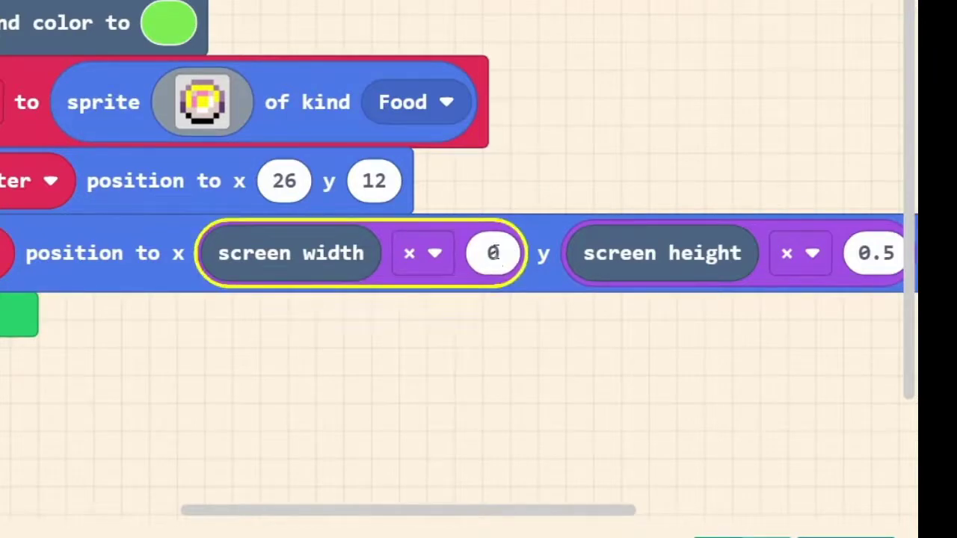
pyautogui.click(493, 252)
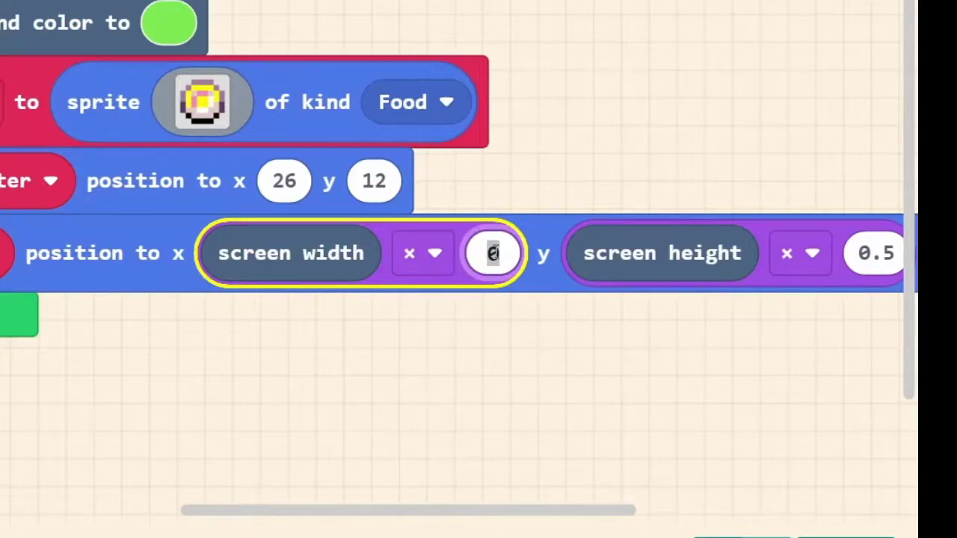
pyautogui.write('0.75')
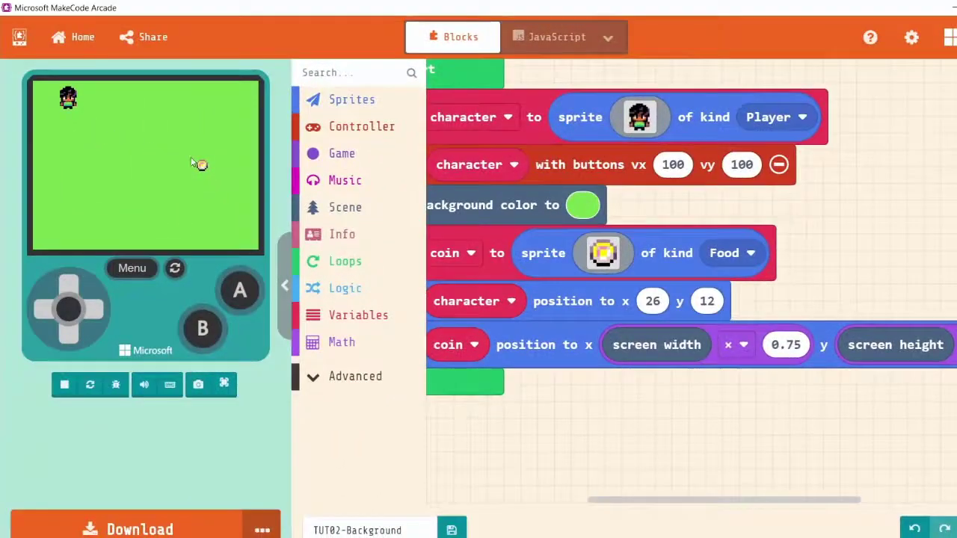
pyautogui.moveTo(201, 177)
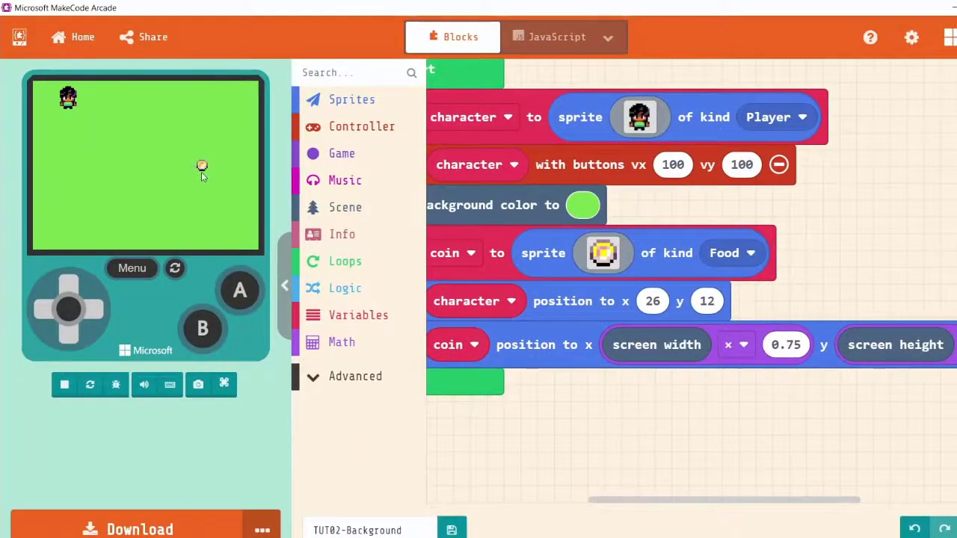
pyautogui.moveTo(208, 176)
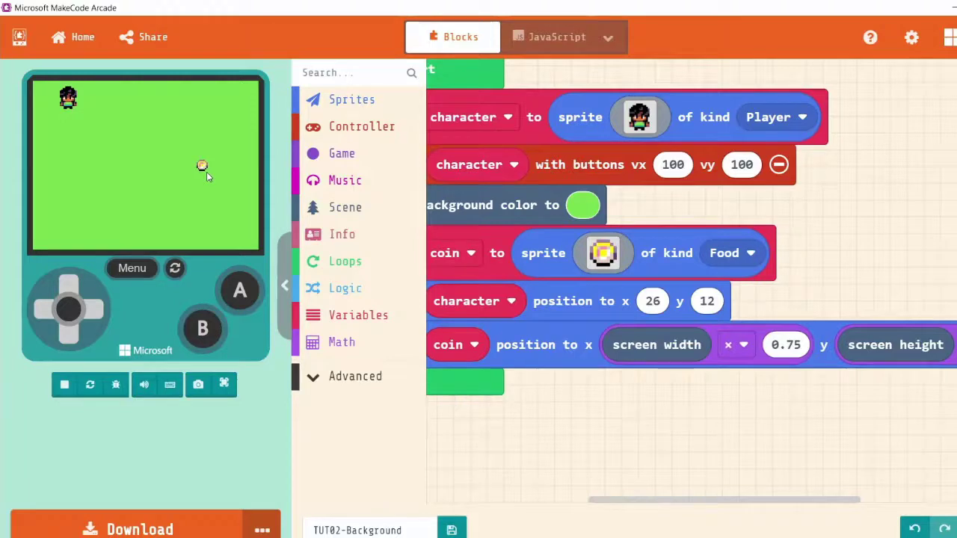